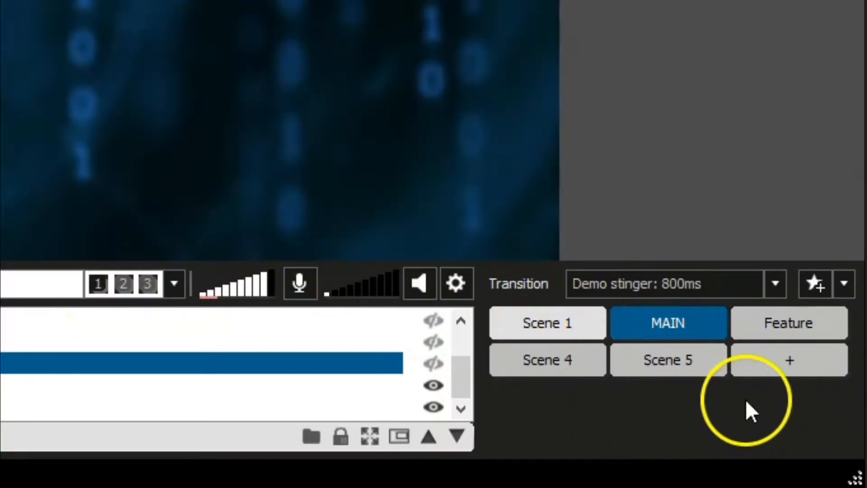
Select the MAIN scene and switch it to preset 2 with webcam, logo and pinball capture.
left_click(546, 323)
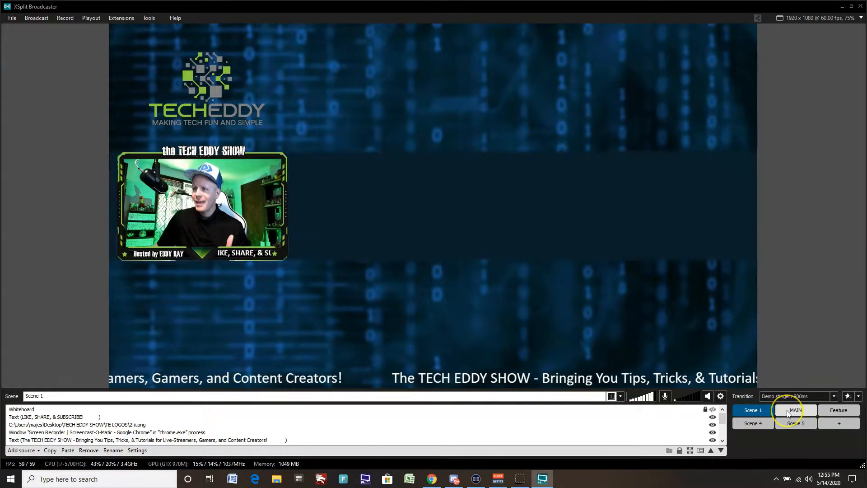
left_click(795, 410)
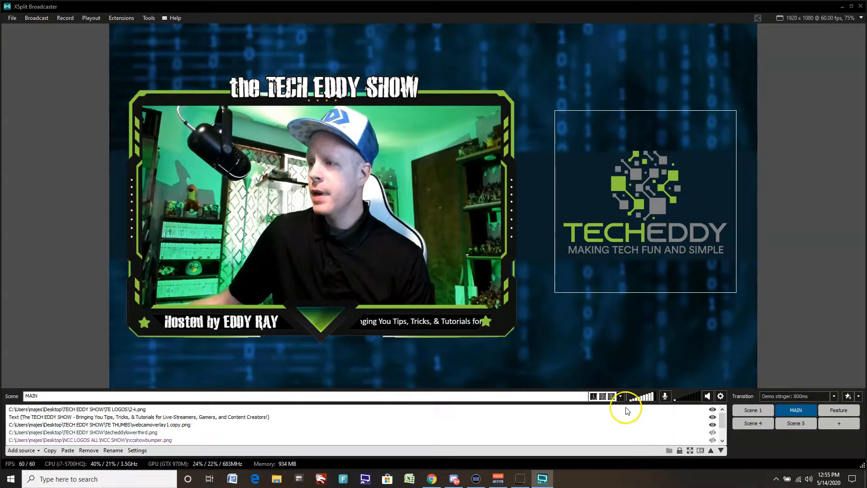
left_click(602, 396)
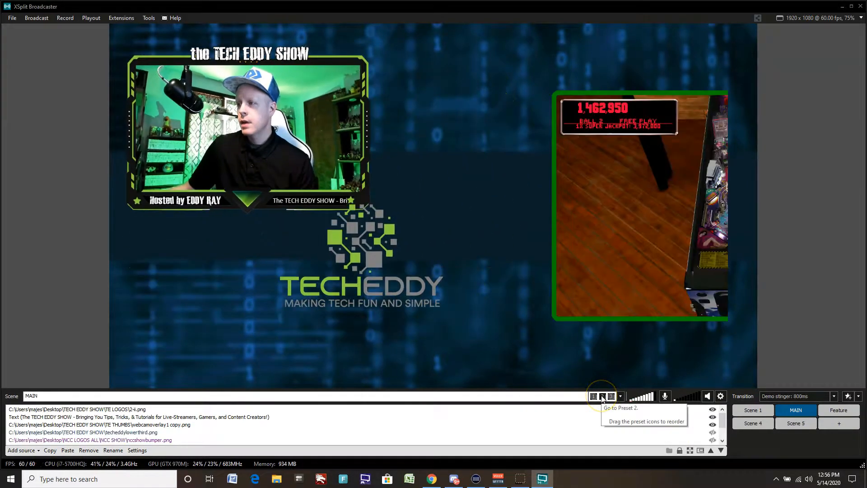
Remove presets 3 and 2 from the MAIN scene, keeping only preset 1.
left_click(603, 396)
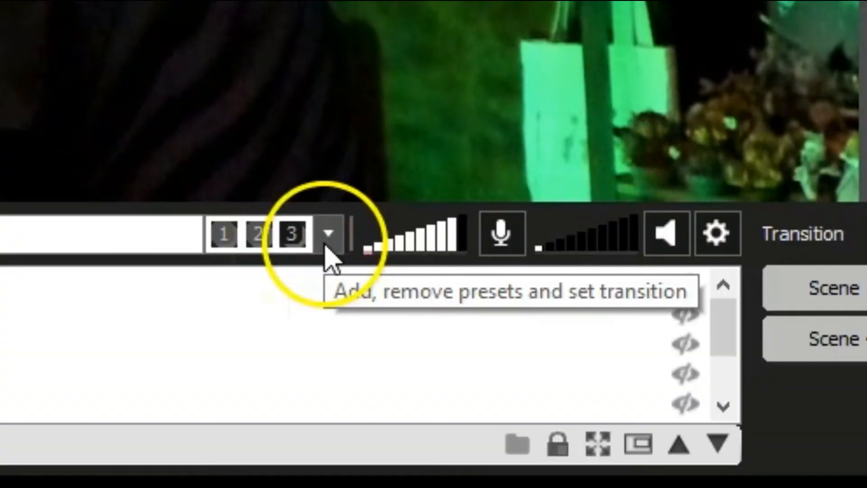
left_click(329, 232)
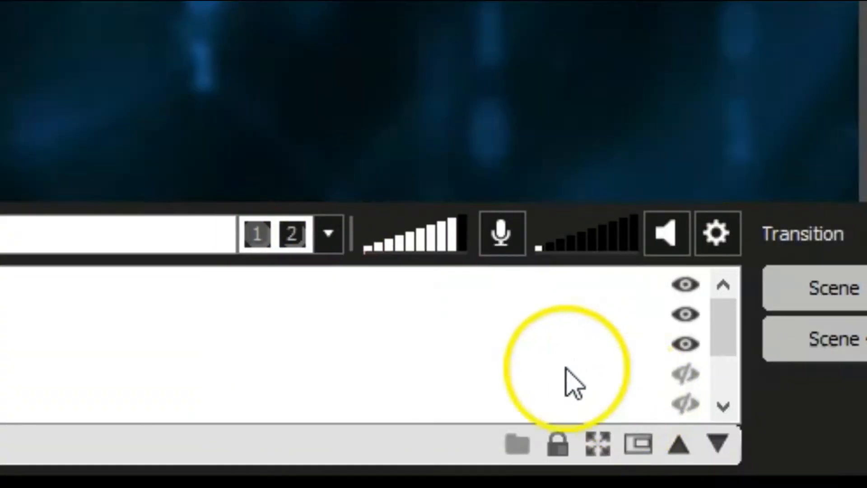
mouse_move(329, 232)
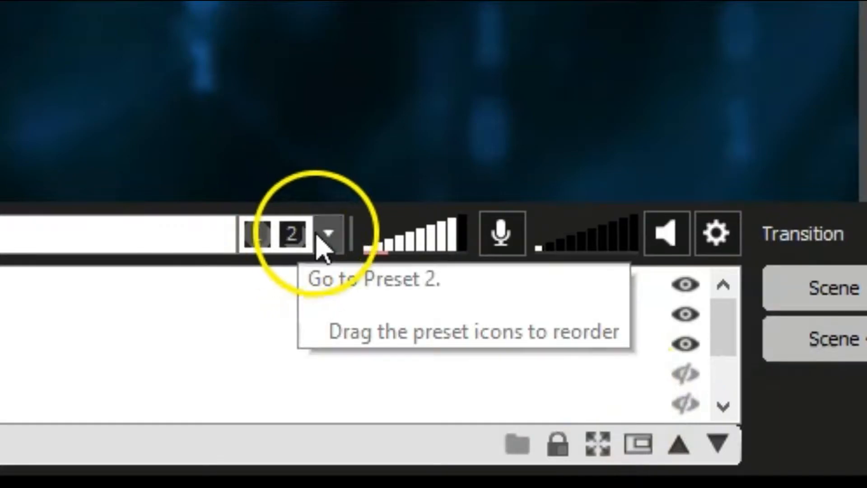
left_click(329, 233)
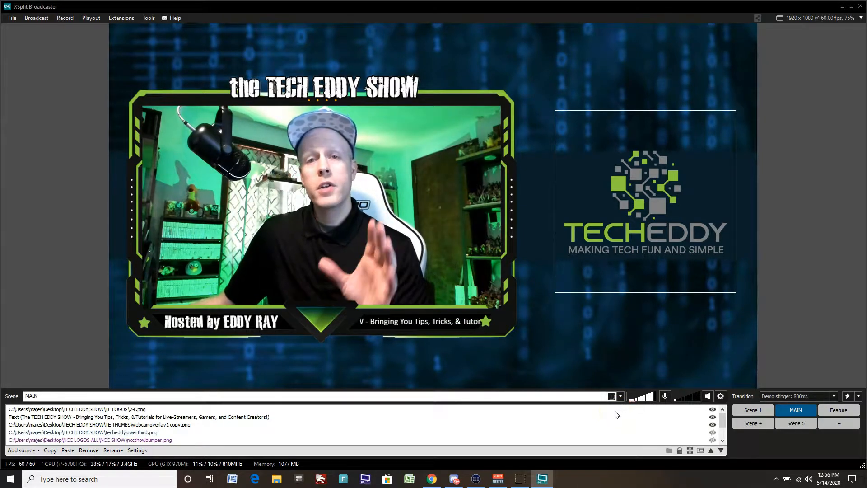
left_click(621, 396)
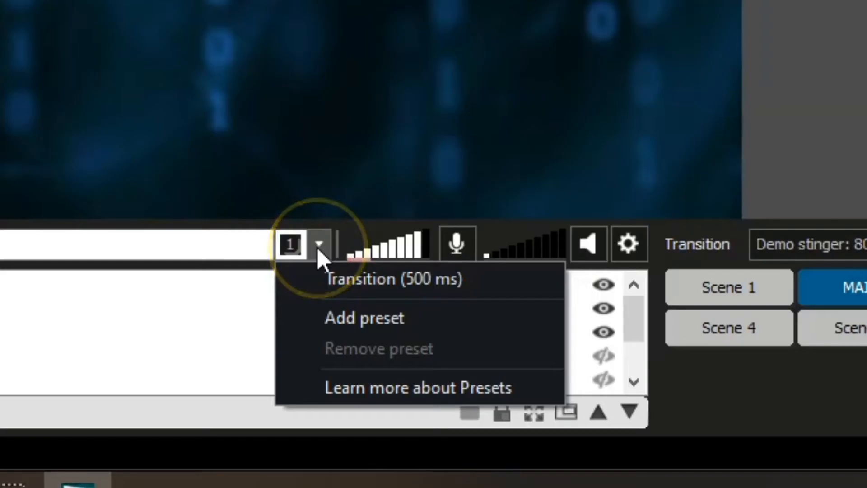
Add a new second preset to the MAIN scene.
left_click(363, 317)
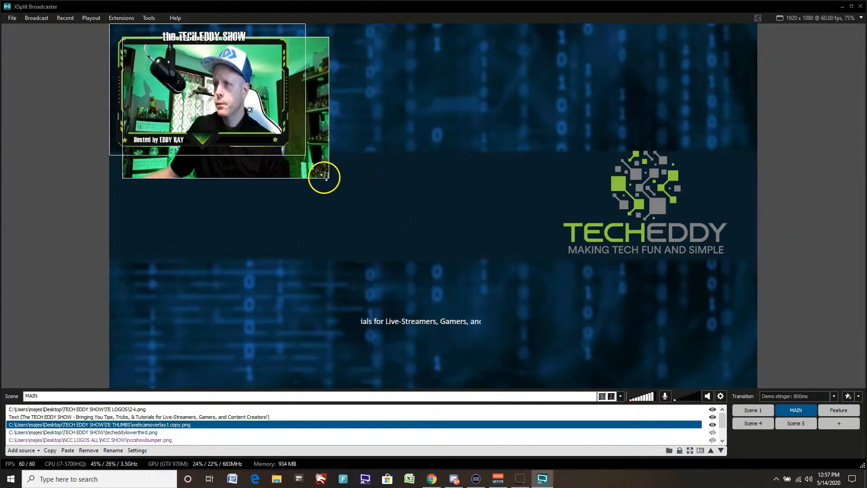
Shrink the webcam into the top-left corner of preset 2 and hide the ticker text.
left_click_drag(326, 177, 282, 143)
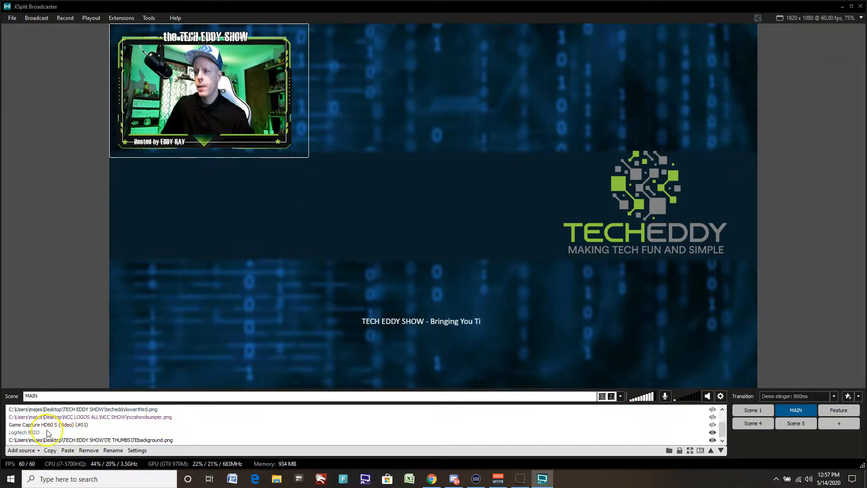
left_click(24, 431)
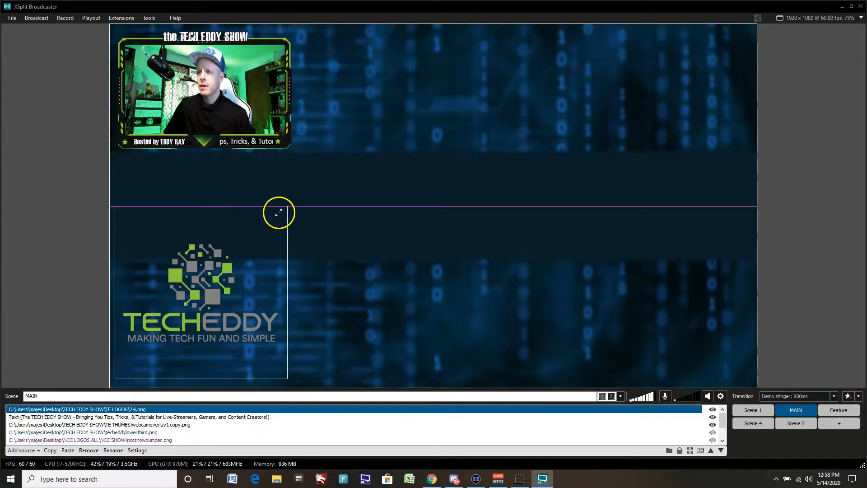
Shrink the logo in the lower-left, then show Game Capture HD60 S and open its settings.
left_click_drag(279, 212, 227, 276)
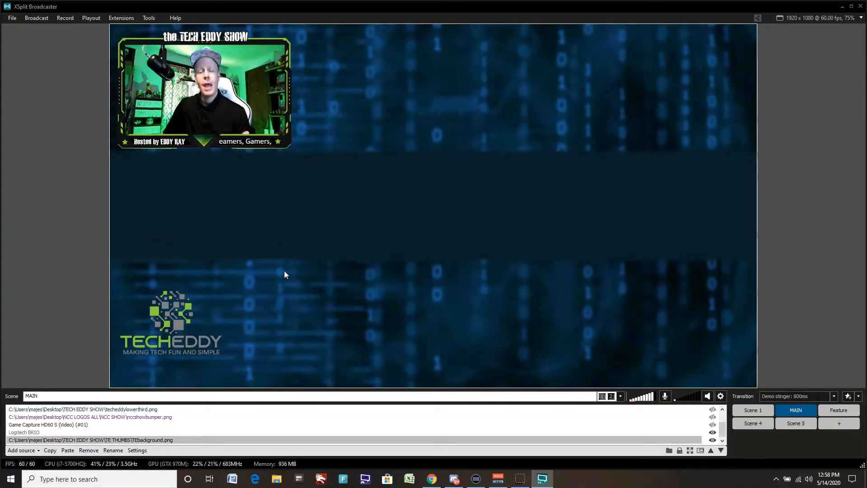
left_click(89, 440)
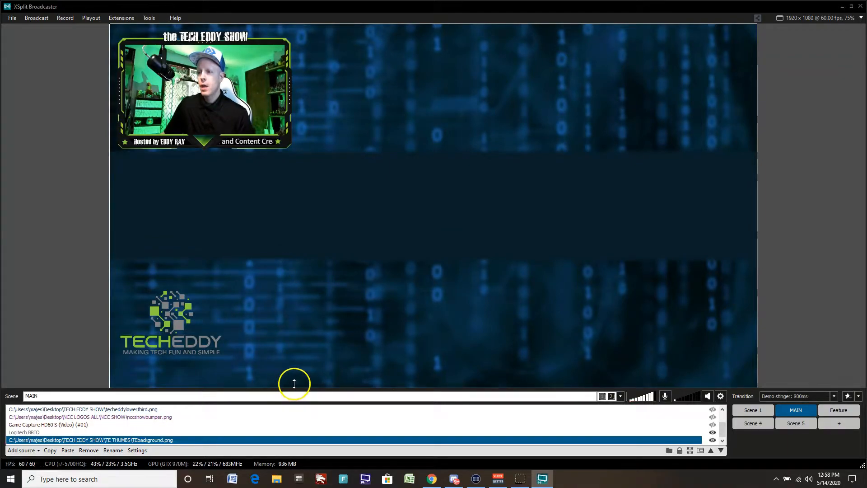
left_click(47, 424)
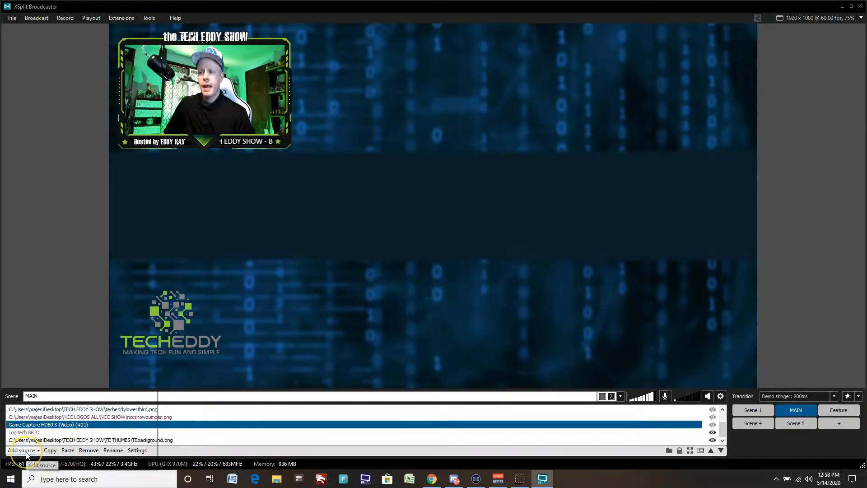
left_click(23, 450)
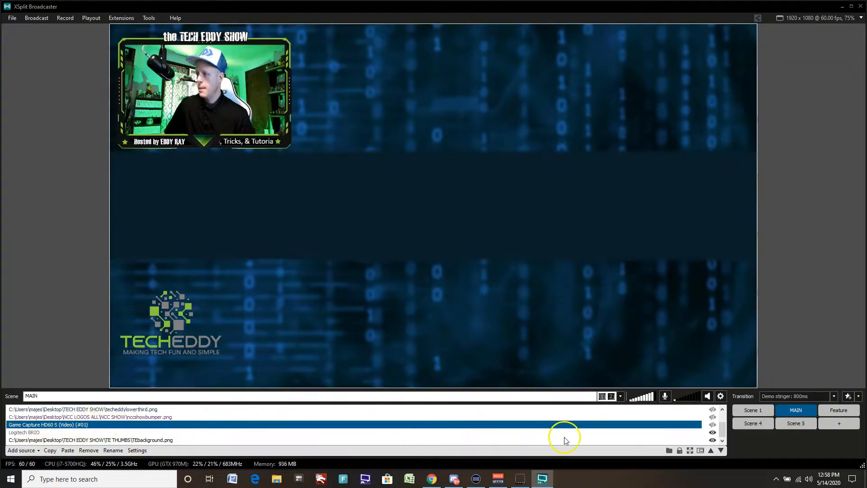
left_click(713, 424)
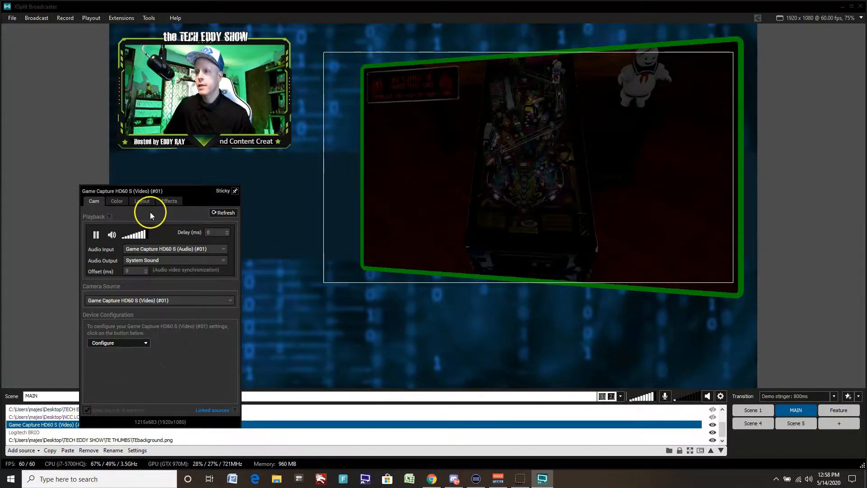
Reset the game capture's 3D transform in its Layout settings so it sits flat.
left_click(141, 200)
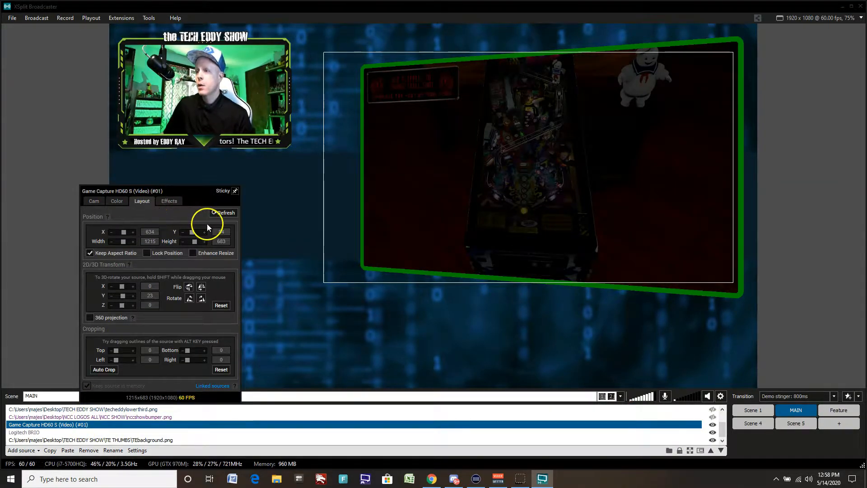
left_click(221, 304)
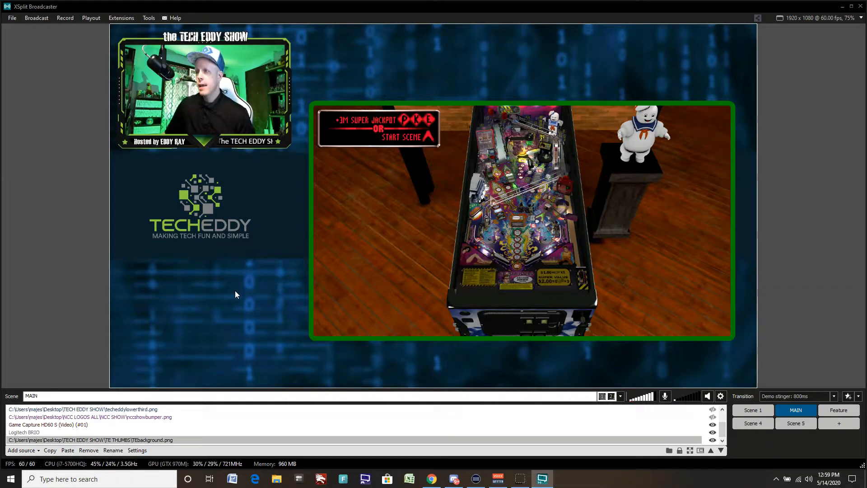
mouse_move(252, 358)
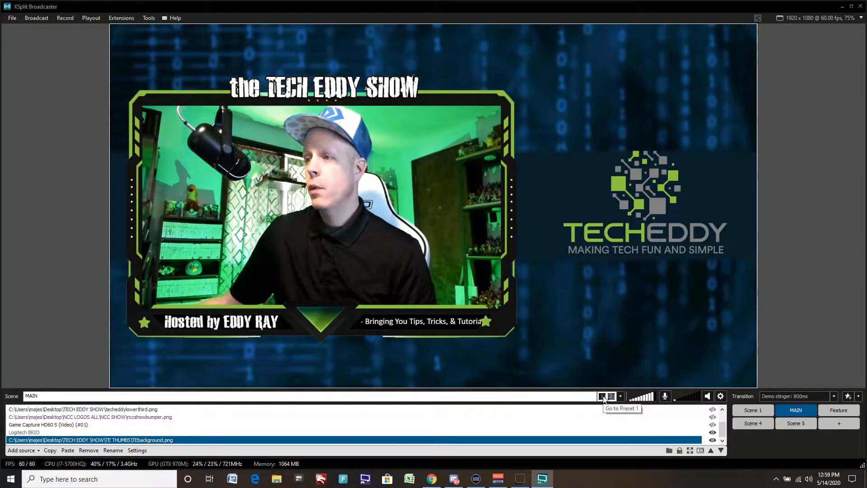
mouse_move(611, 396)
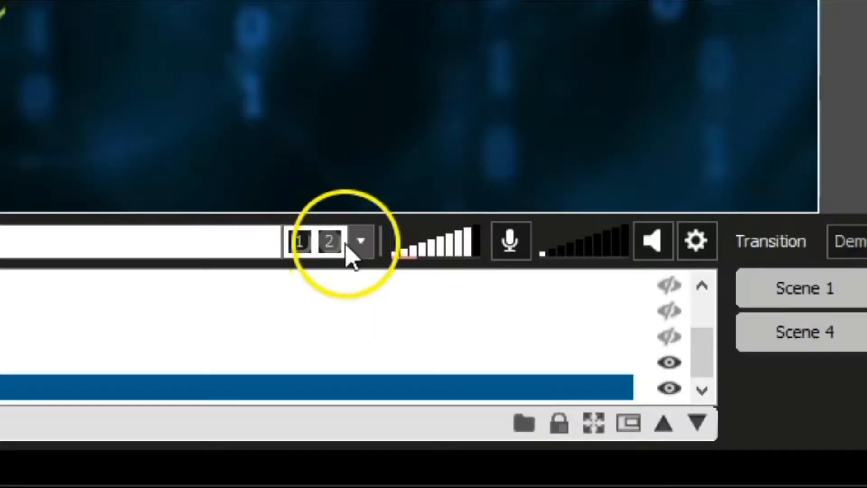
Set the preset transition speed to 300 ms and switch MAIN back to preset 1.
left_click(362, 240)
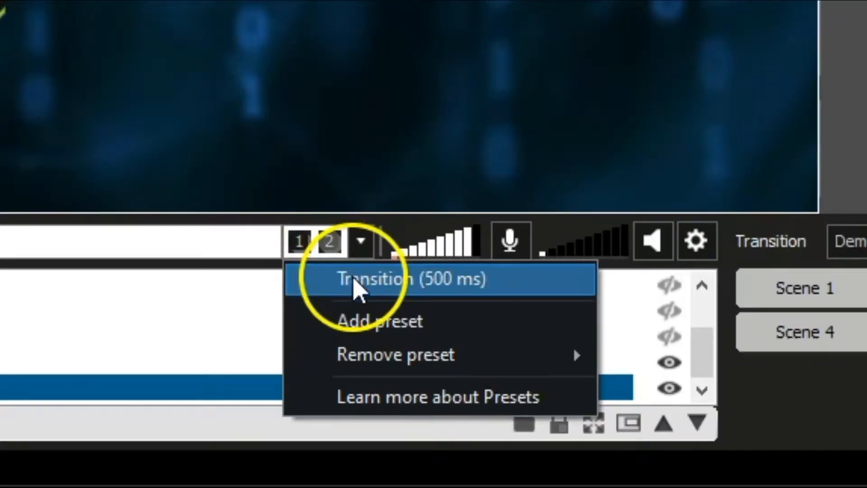
left_click(404, 279)
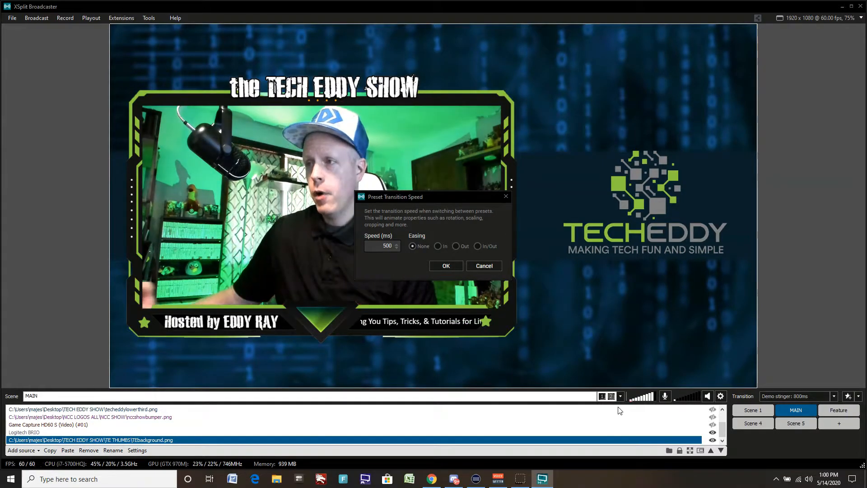
left_click(380, 246)
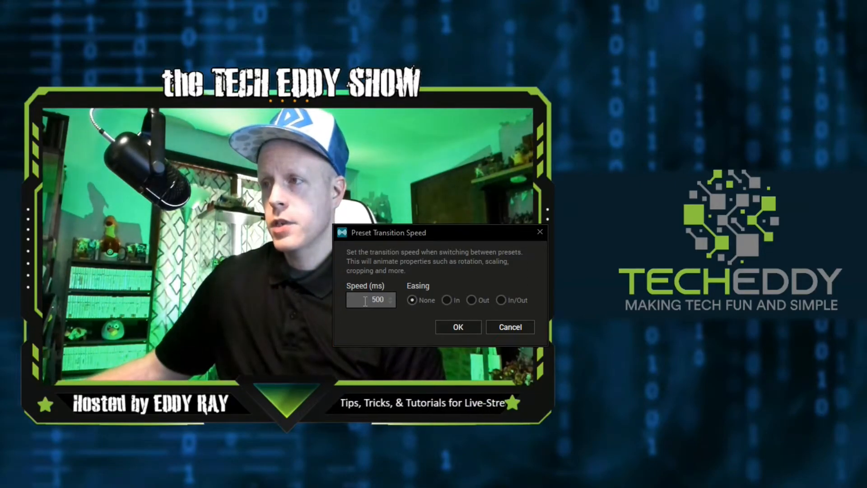
type("3")
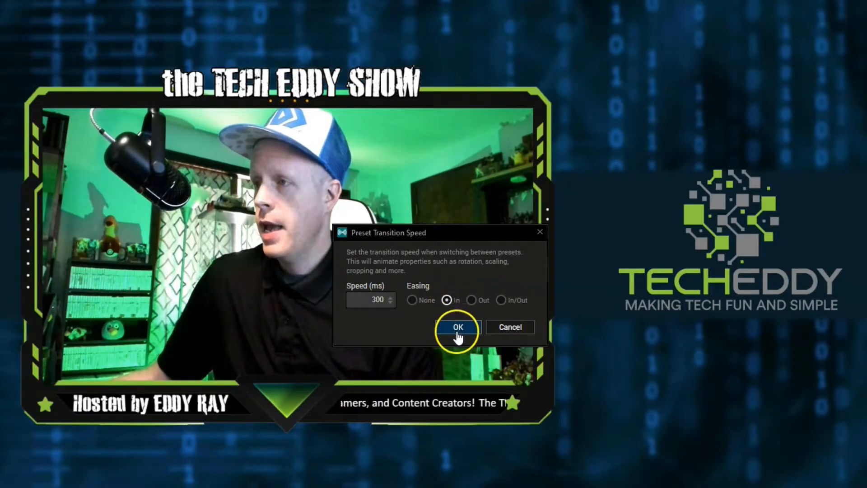
left_click(457, 327)
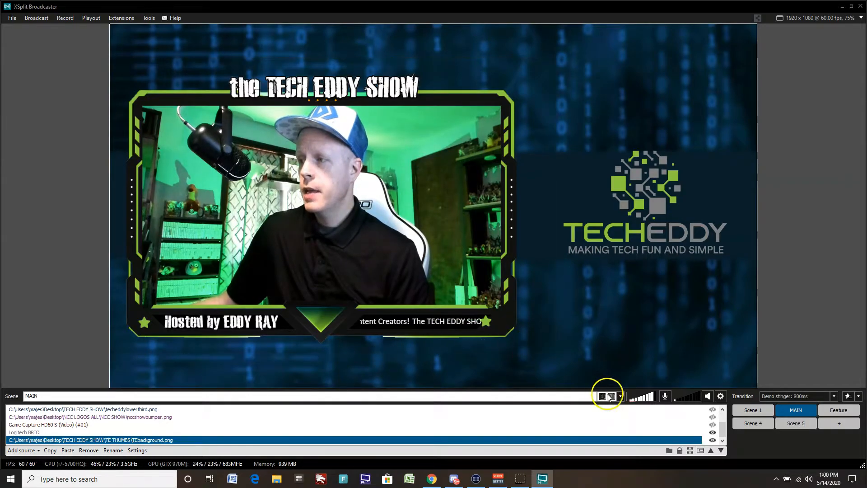
left_click(609, 396)
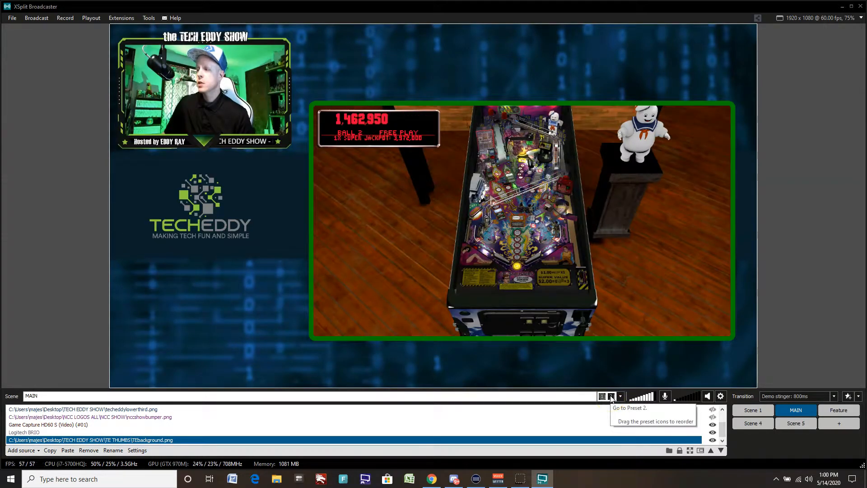
left_click(603, 396)
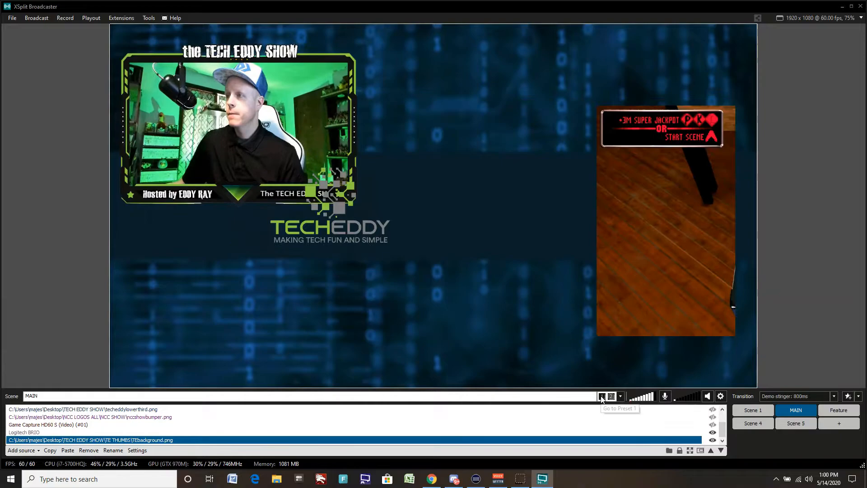
left_click(602, 396)
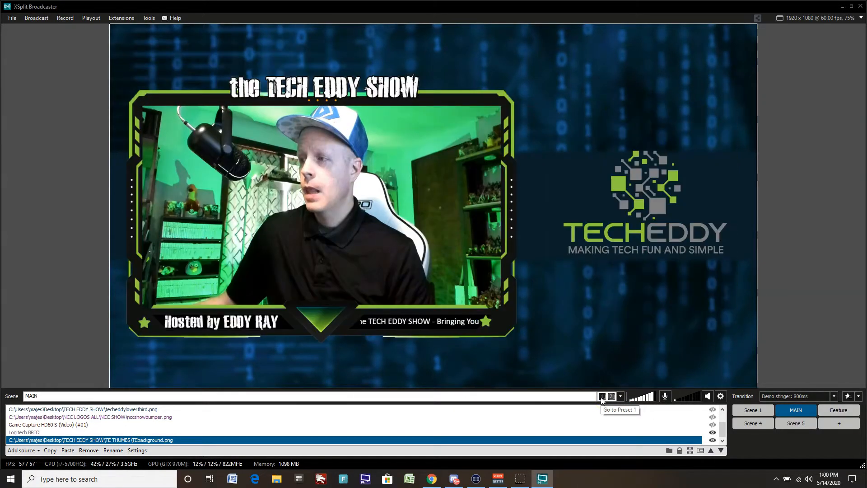
left_click(620, 396)
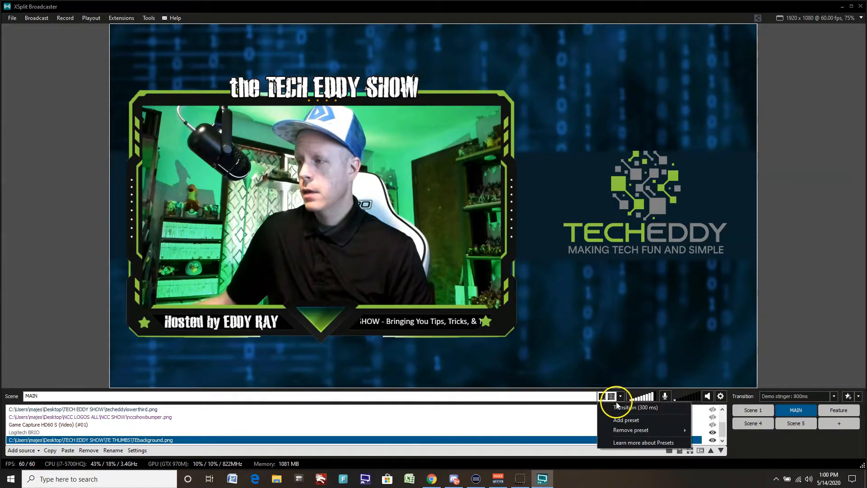
left_click(611, 396)
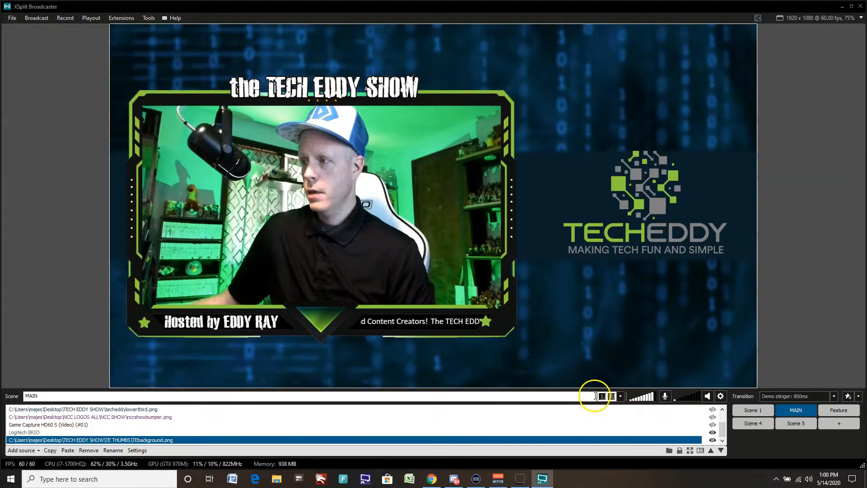
left_click(611, 396)
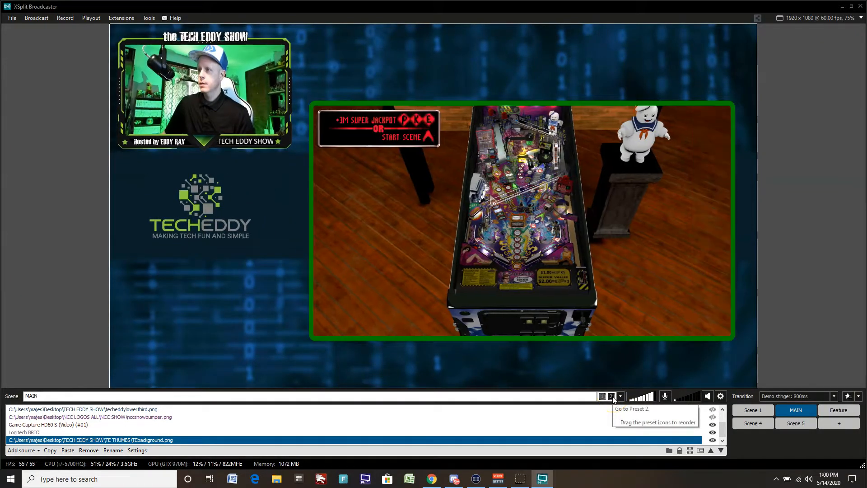
left_click(602, 396)
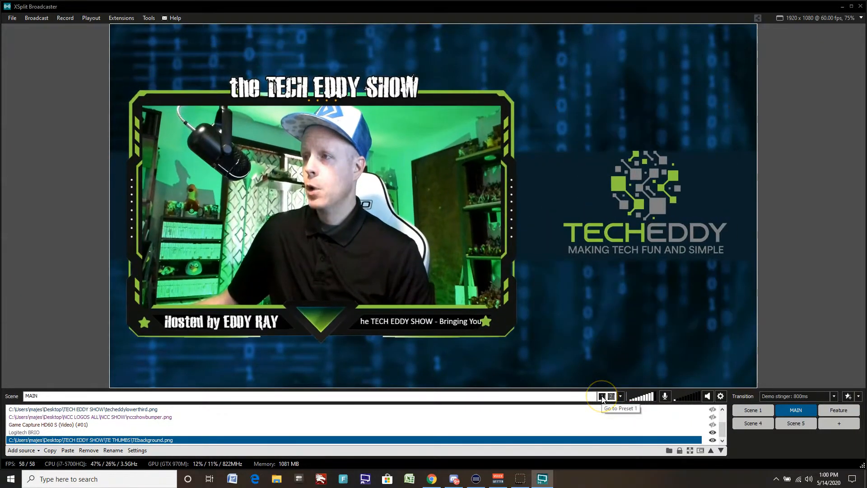
left_click(611, 396)
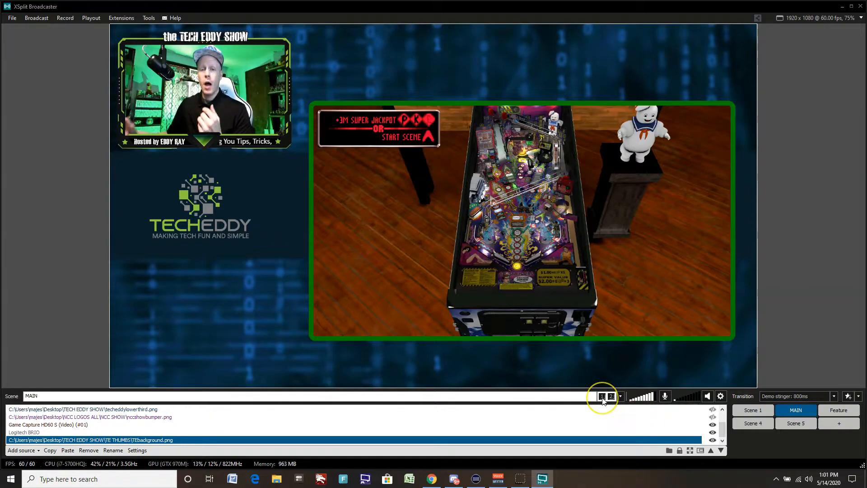
mouse_move(602, 396)
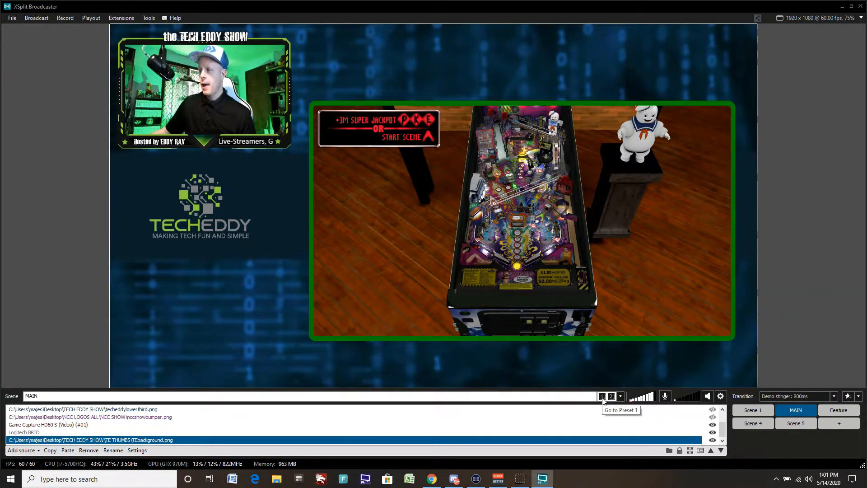
left_click(602, 395)
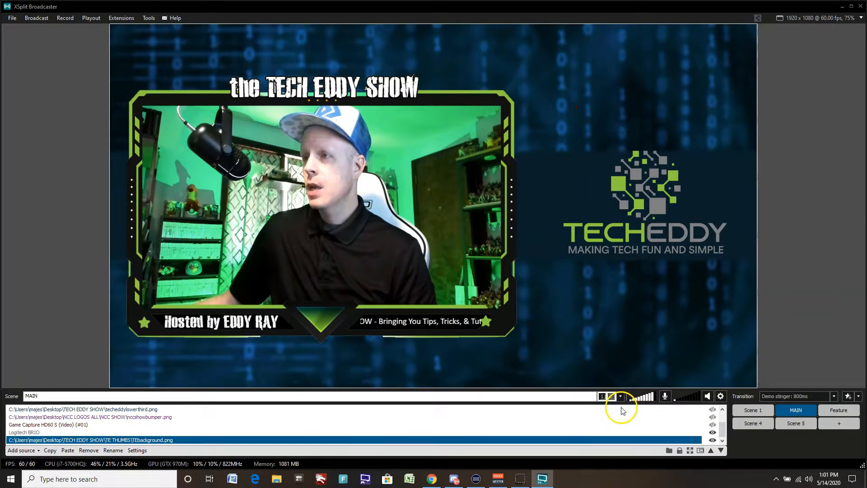
left_click(619, 397)
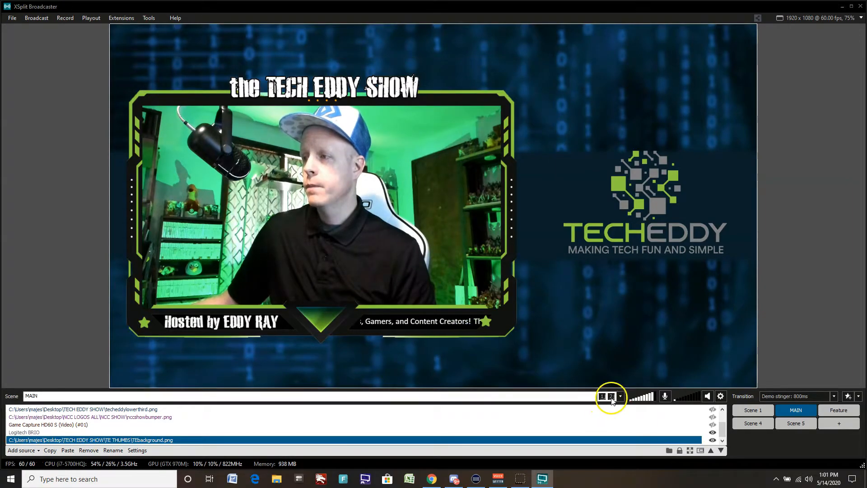
left_click(611, 396)
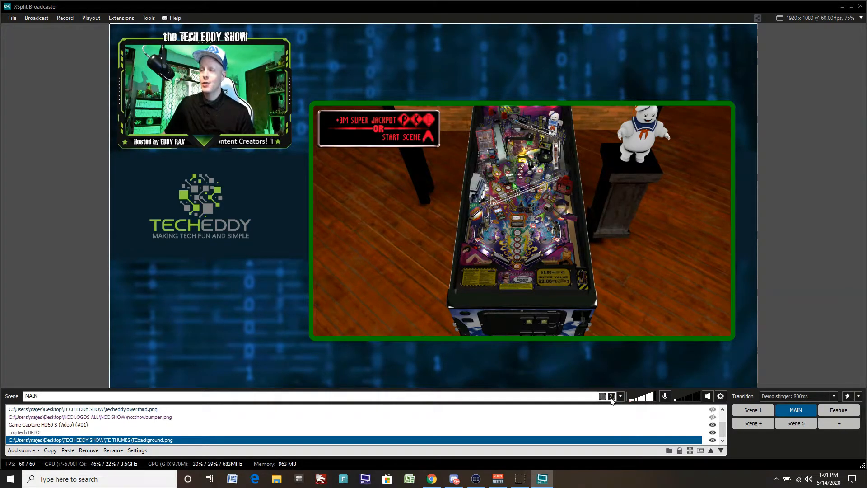
left_click(602, 396)
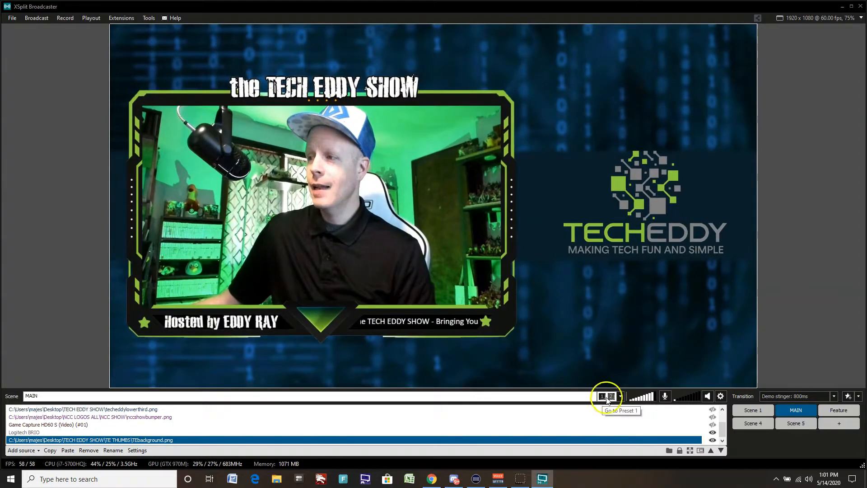
left_click(609, 396)
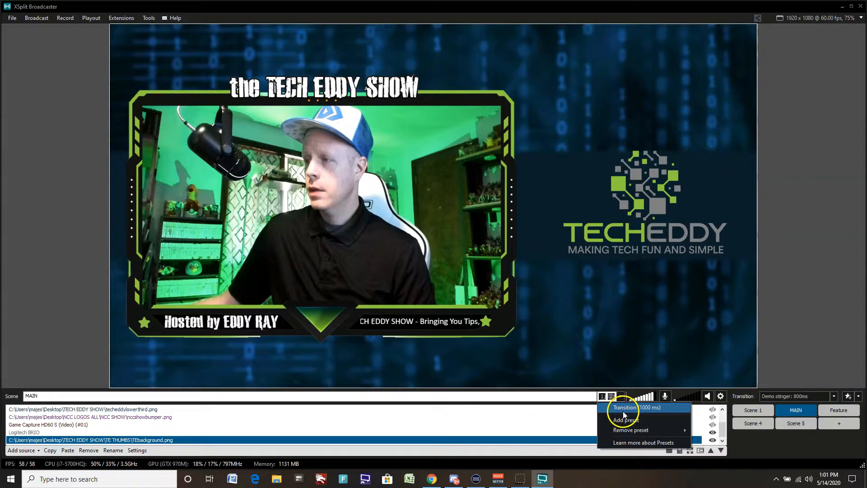
Change the preset transition speed from 1000 to 500 ms and confirm.
left_click(623, 407)
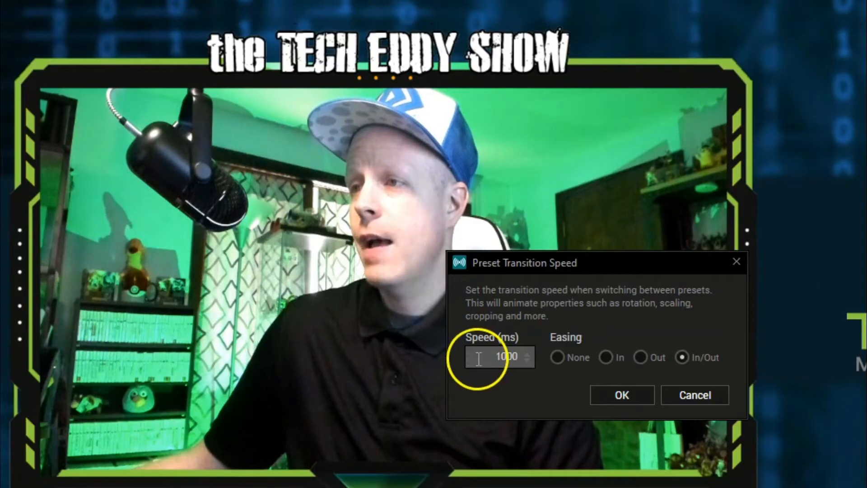
type("500")
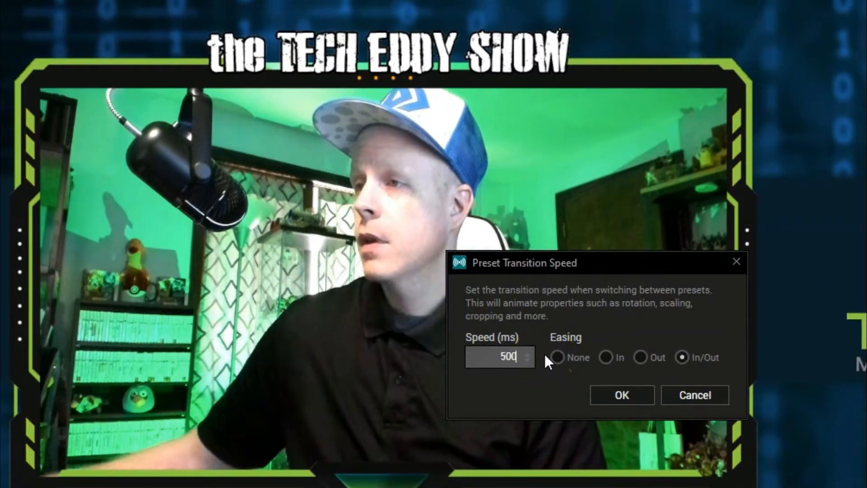
left_click(557, 357)
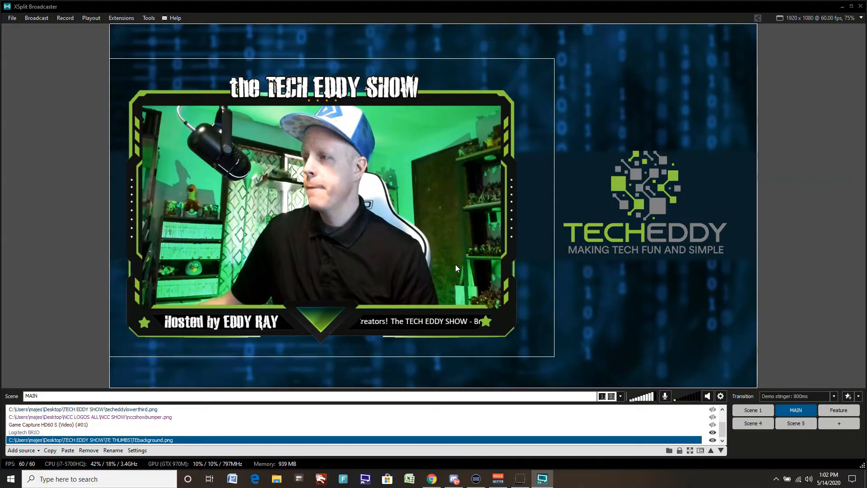
View preset 2, inspect the game capture properties, and toggle presets ending on preset 2.
left_click(612, 396)
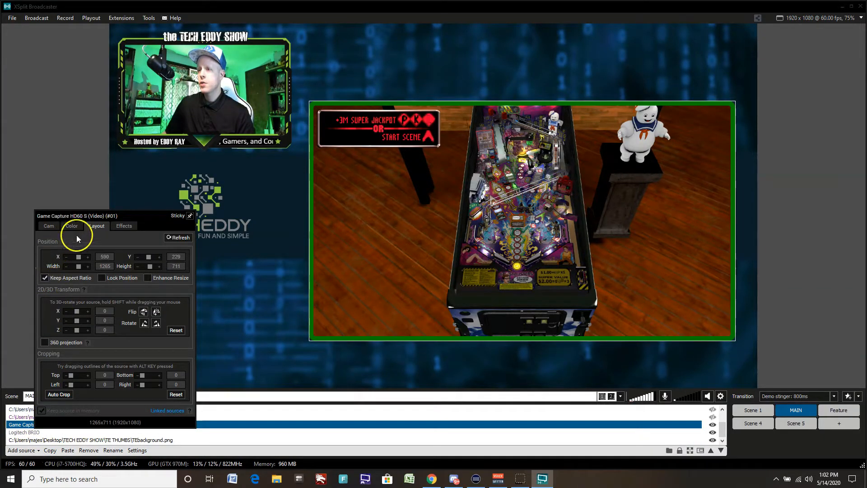
left_click(124, 226)
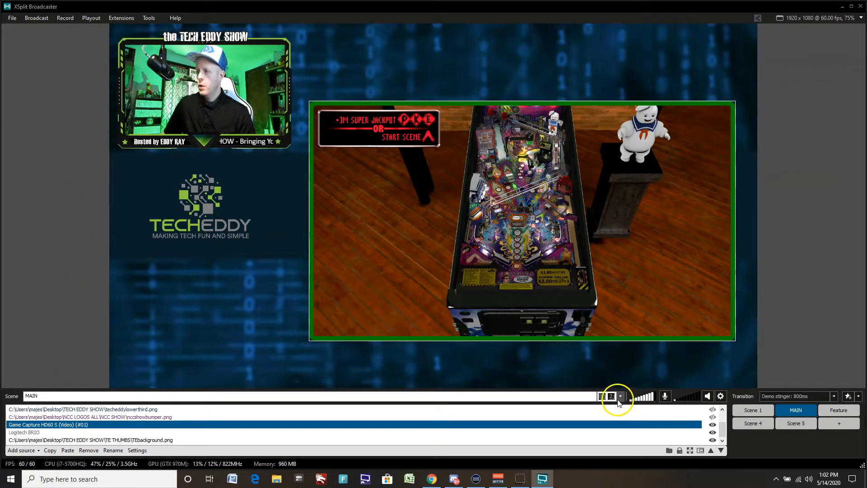
left_click(609, 396)
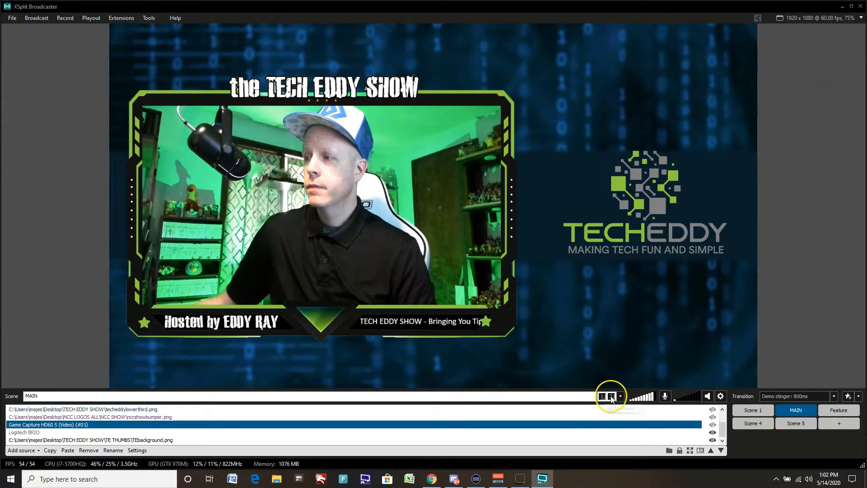
left_click(611, 396)
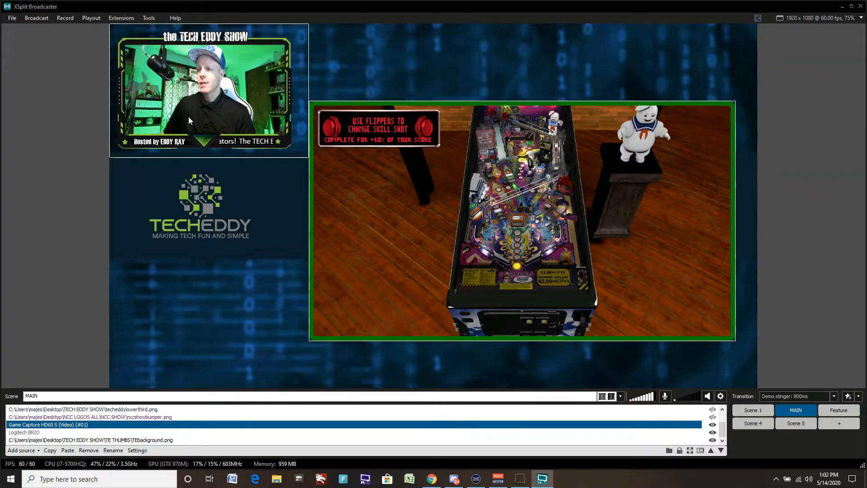
Open the Logitech BRIO webcam properties and review its camera and colour settings.
left_click(24, 431)
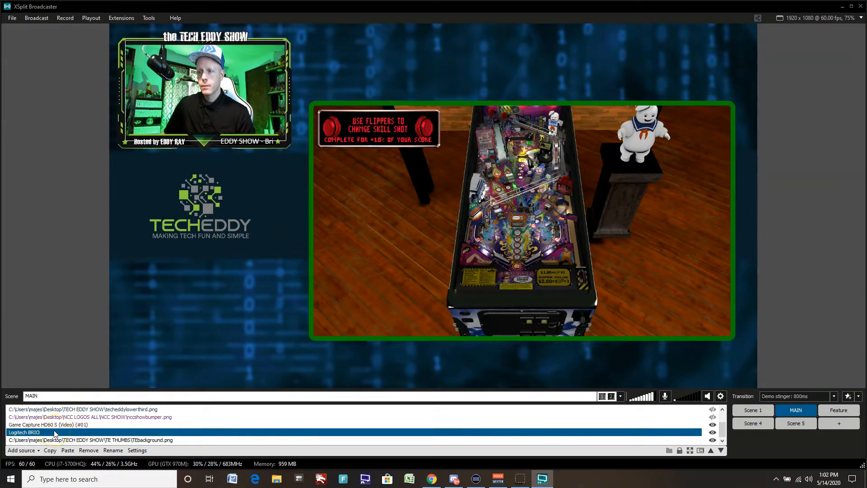
double_click(24, 431)
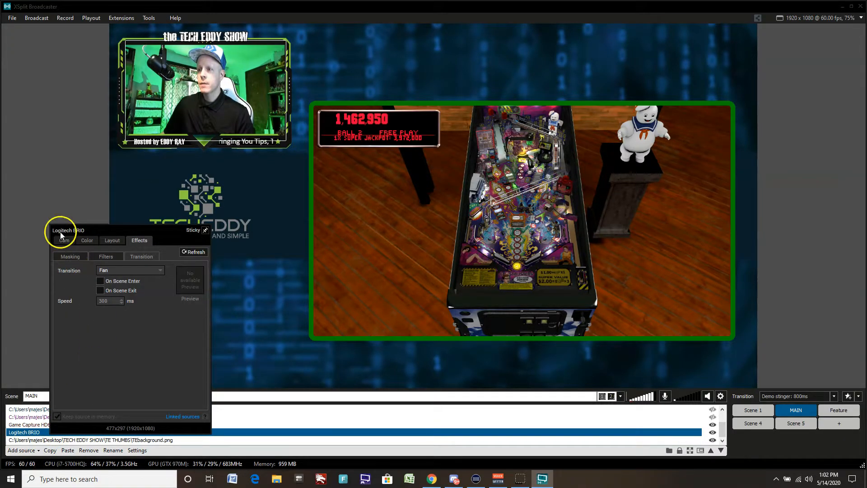
left_click(87, 239)
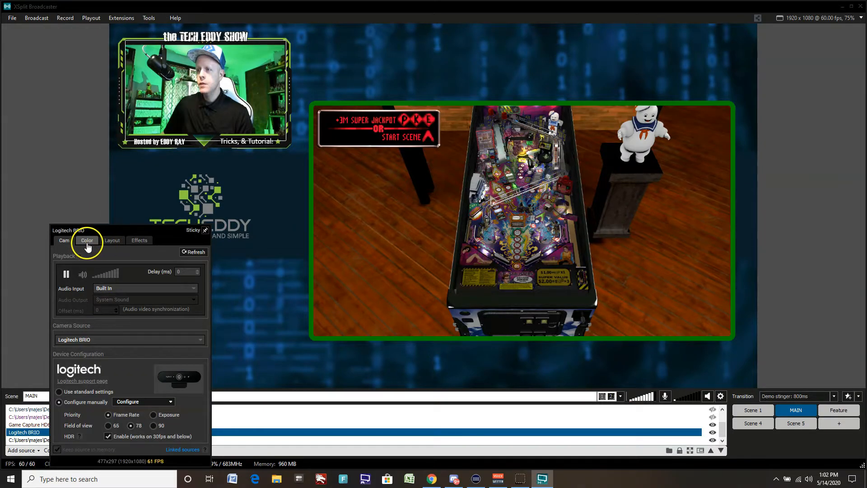
left_click(87, 240)
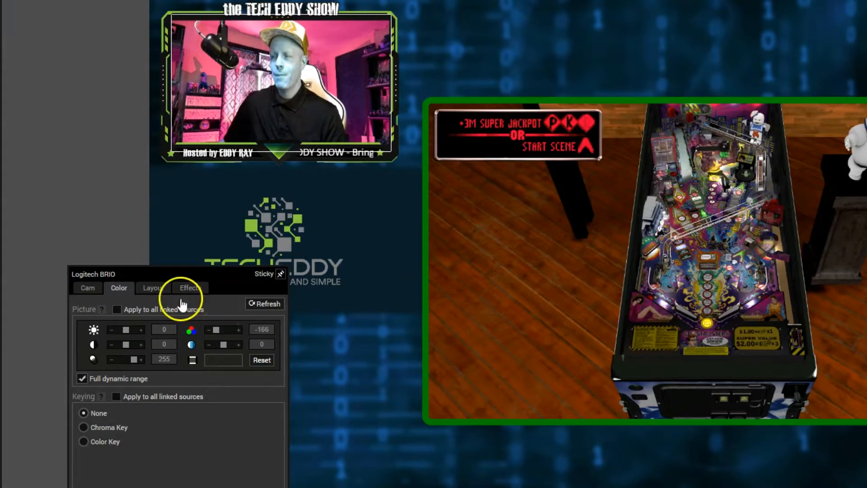
mouse_move(91, 194)
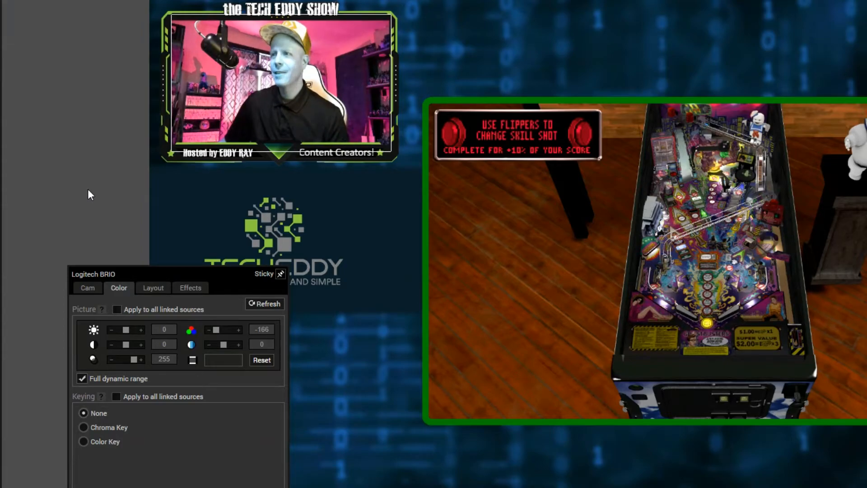
Rotate the webcam picture upside down from the Layout settings.
left_click(86, 287)
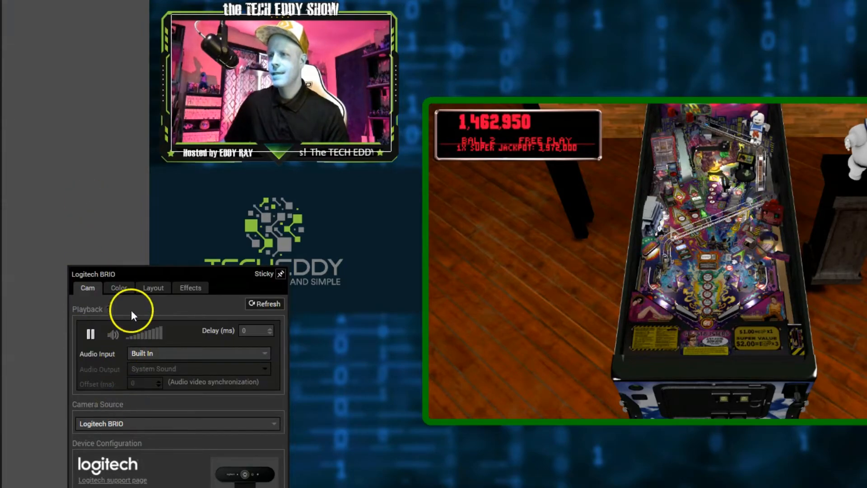
left_click(152, 288)
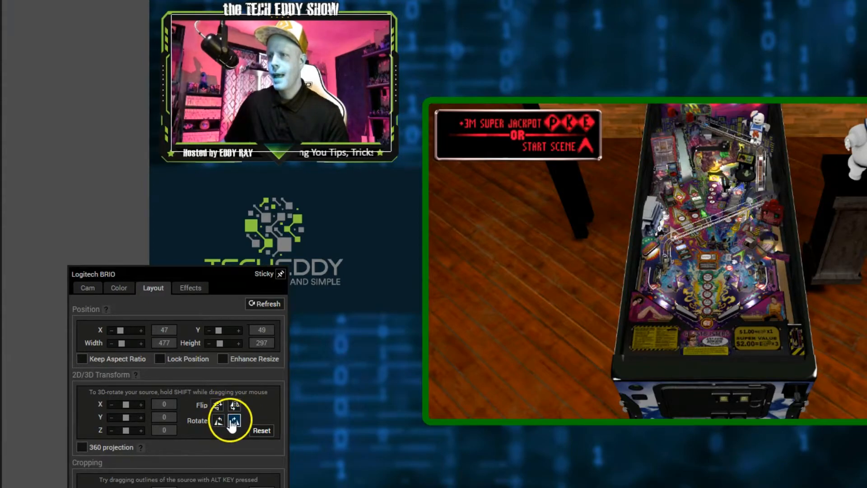
left_click(219, 405)
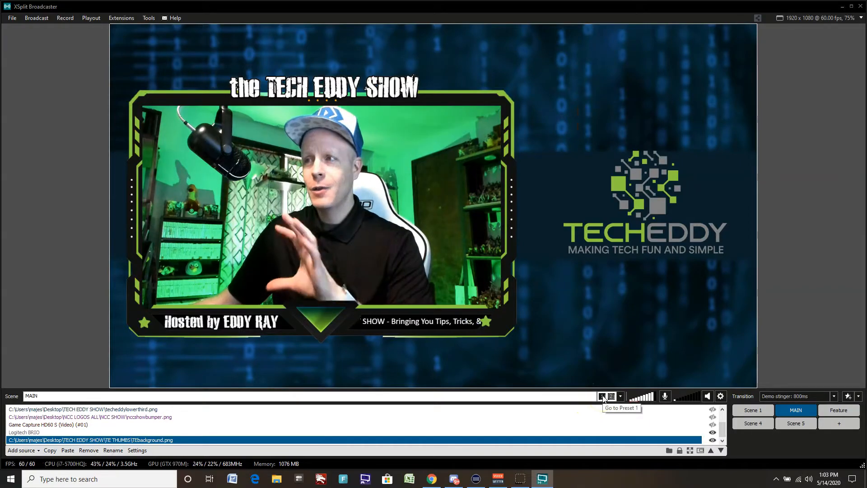
Switch the MAIN scene to preset 1, then back to preset 2.
left_click(610, 396)
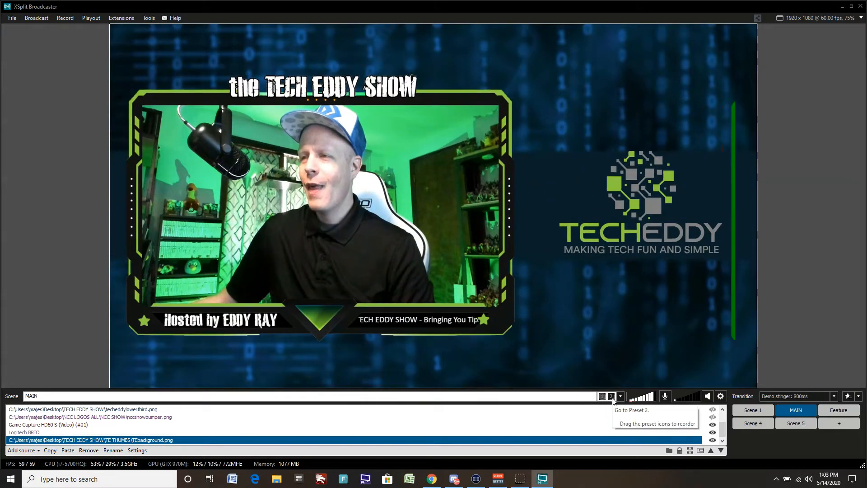
left_click(611, 396)
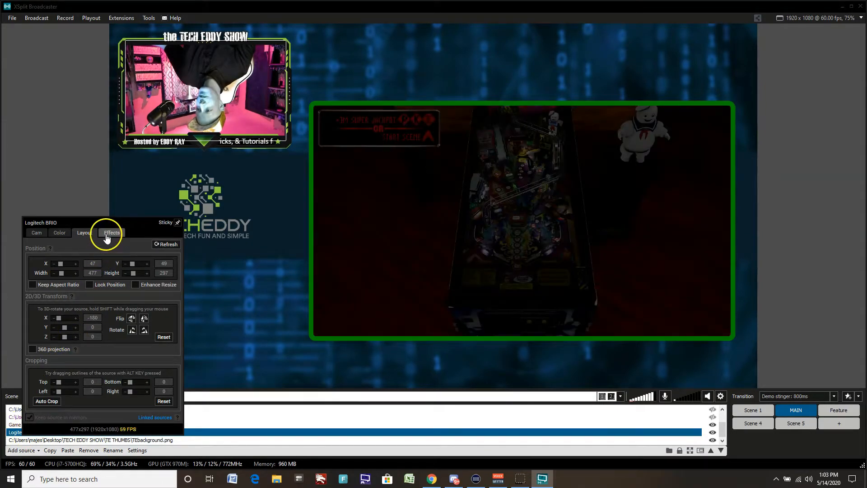
Flip the upside-down Logitech BRIO webcam upright on its Layout tab and close its properties.
left_click(111, 232)
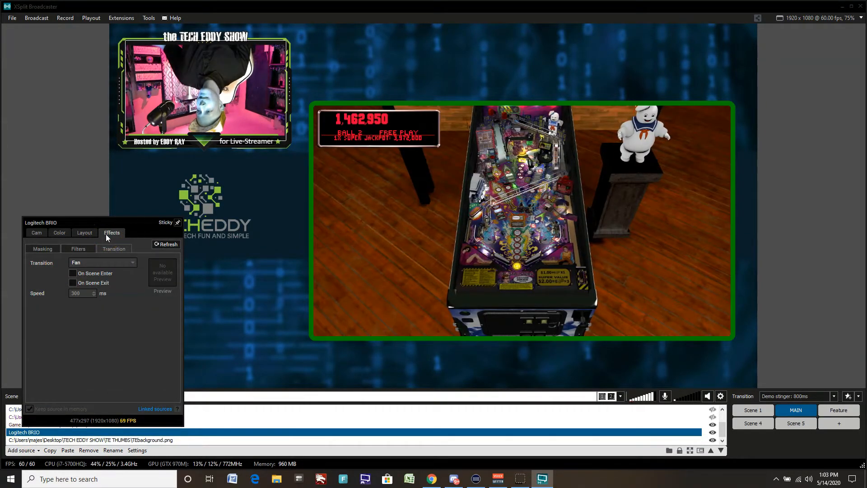
left_click(59, 233)
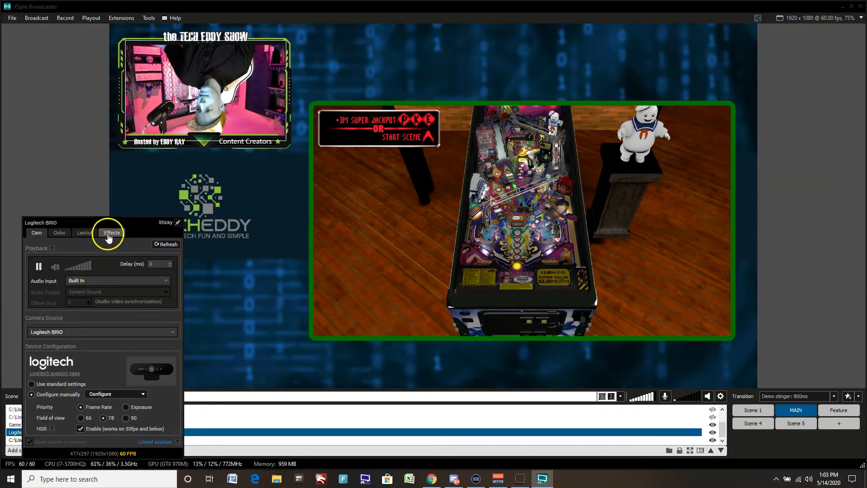
left_click(84, 233)
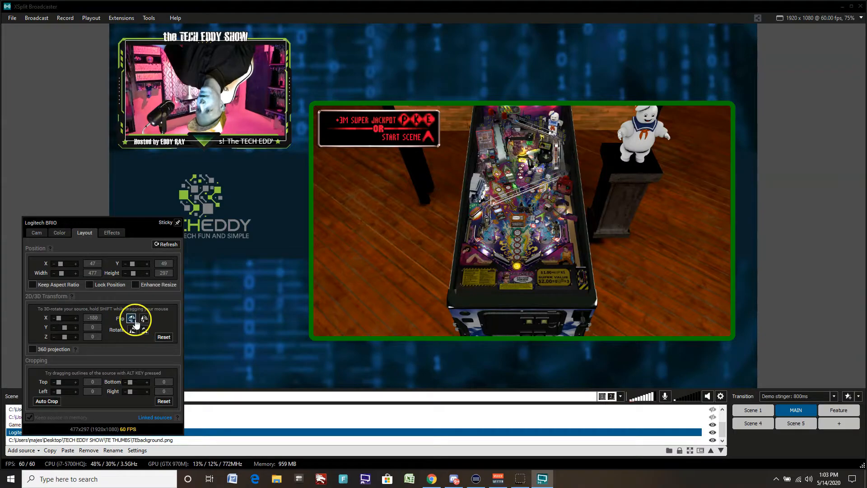
left_click(112, 232)
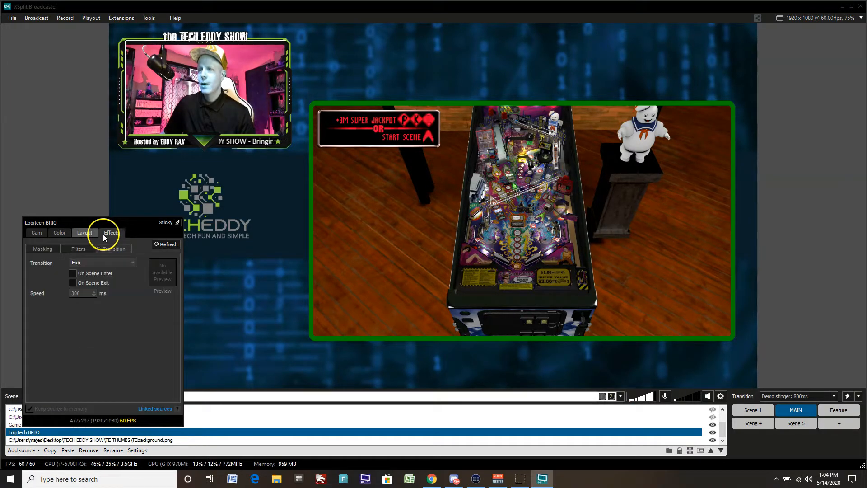
left_click(59, 232)
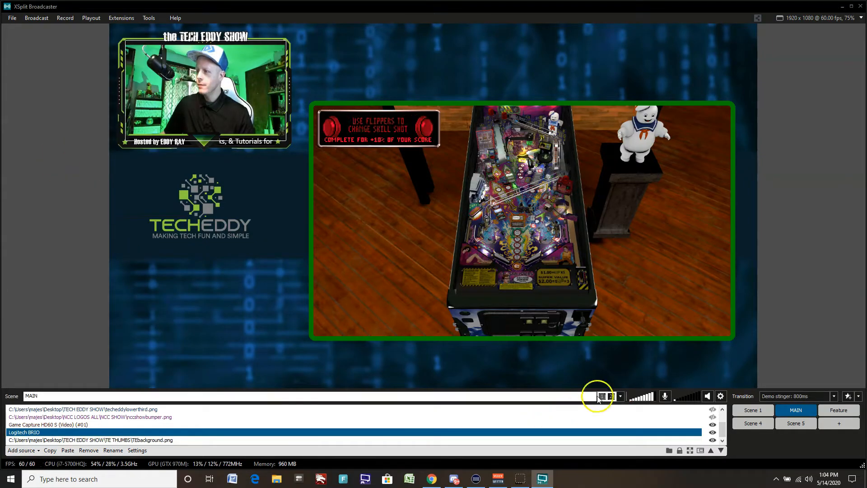
Open the scene preset dropdown showing Add/Remove preset options.
left_click(620, 395)
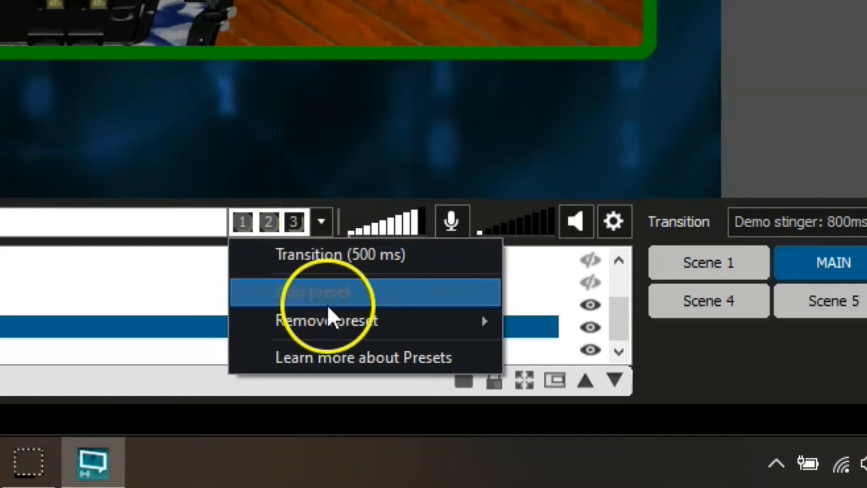
mouse_move(326, 320)
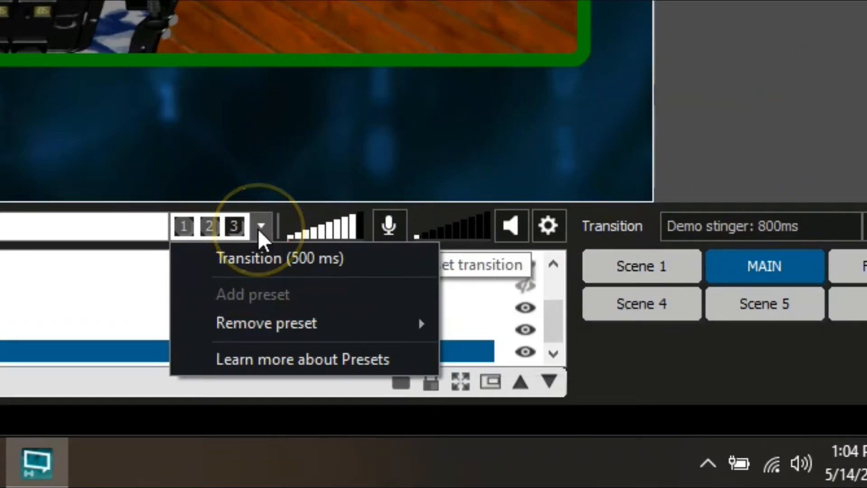
mouse_move(266, 323)
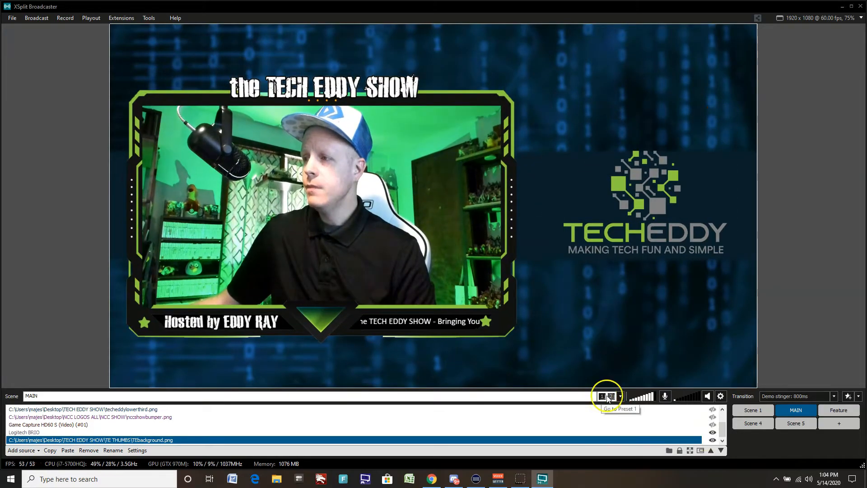
From preset 2, add a third preset and hide the pinball Game Capture source in it.
left_click(611, 396)
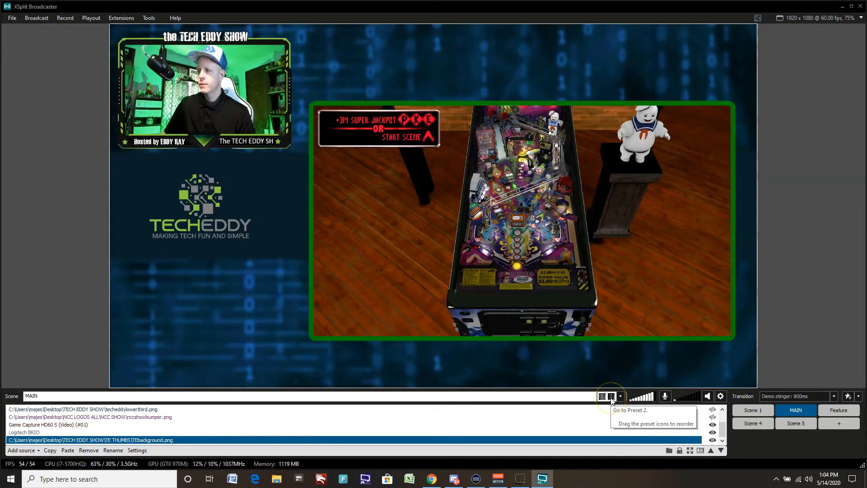
left_click(620, 396)
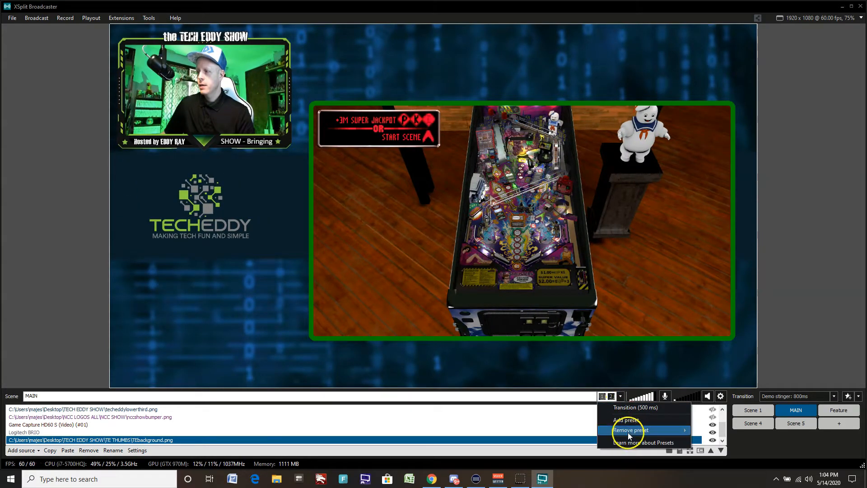
left_click(629, 430)
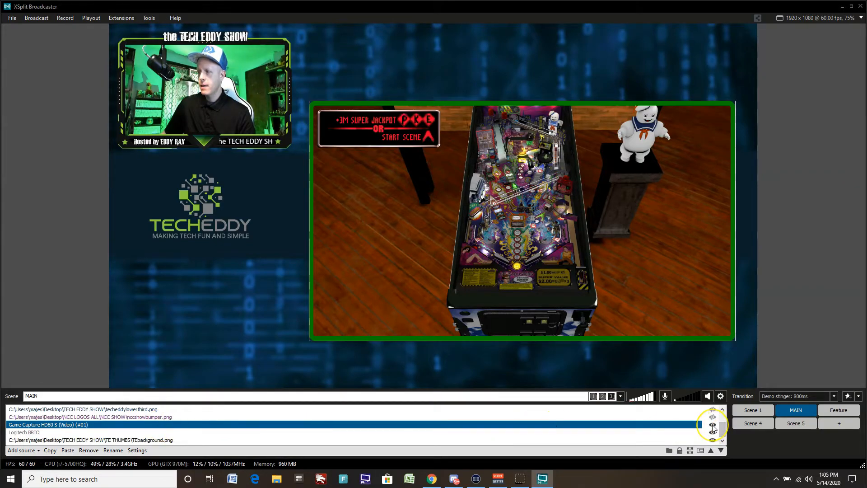
left_click(712, 424)
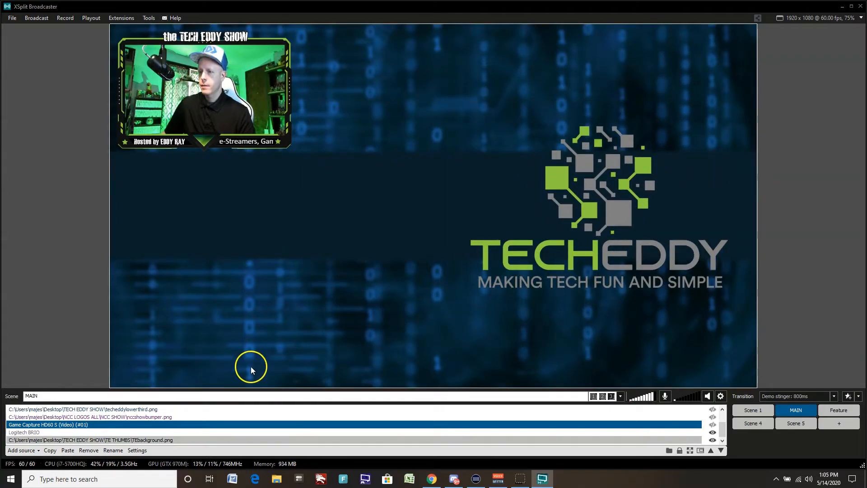
Add an Image Slideshow source from Add source > General Widgets.
left_click(20, 450)
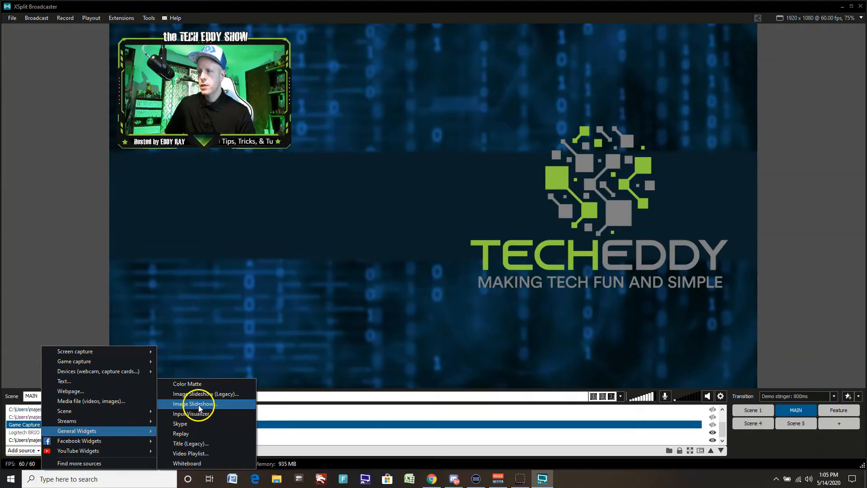
left_click(193, 403)
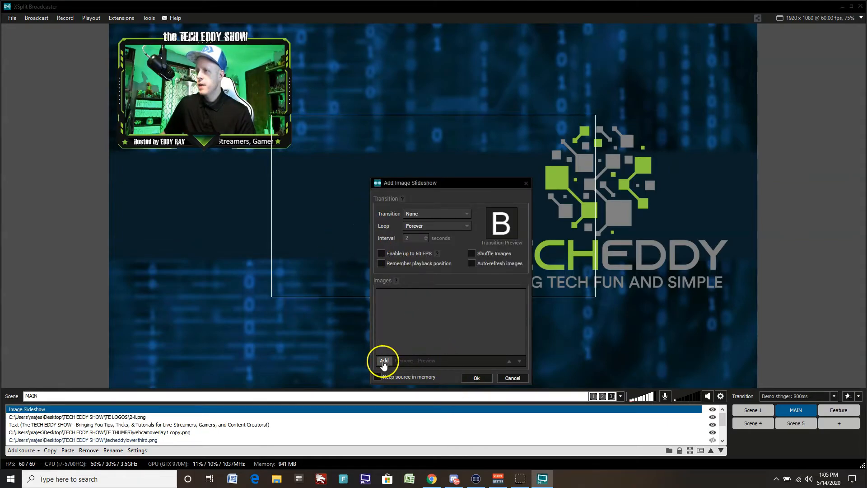
Choose several video thumbnails from TE THUMBS as the slideshow images.
left_click(384, 360)
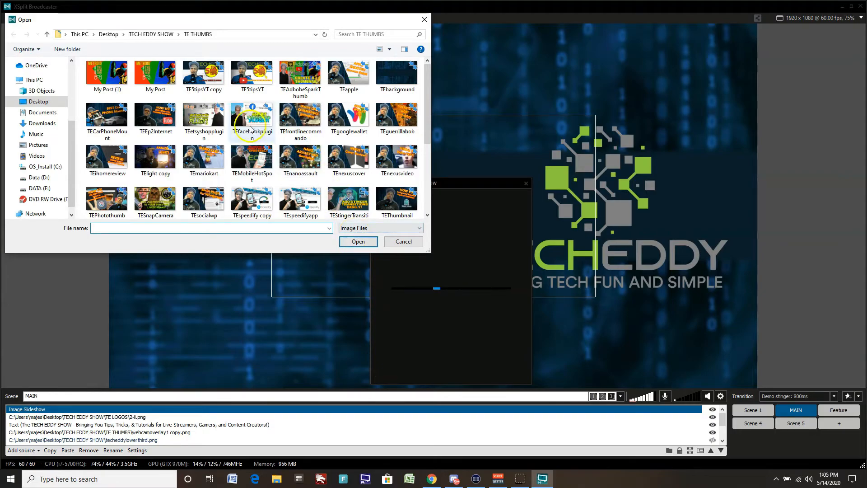
left_click(203, 73)
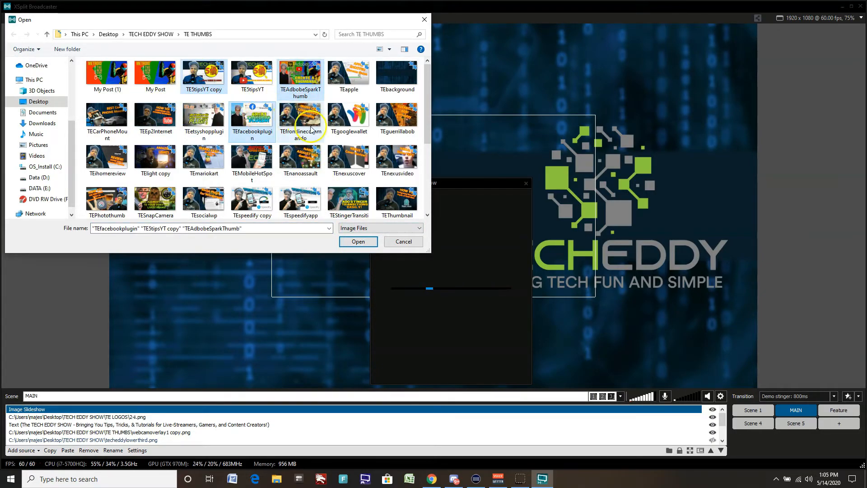
left_click(358, 241)
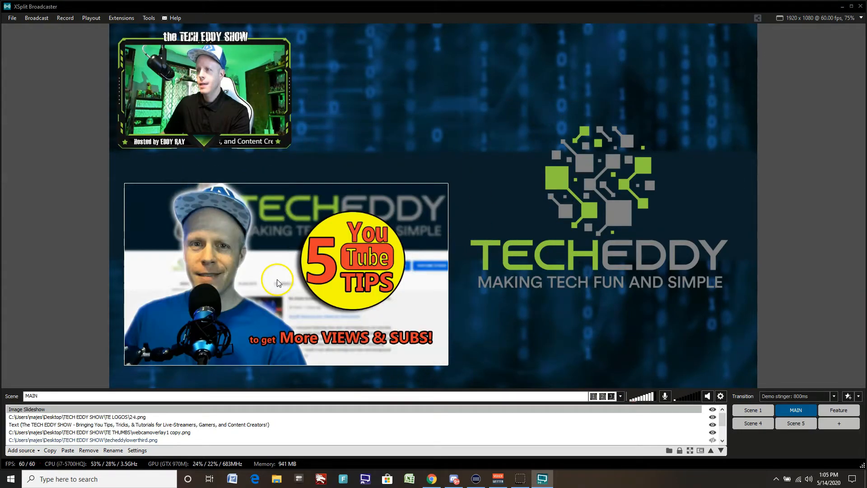
Switch the MAIN scene off the third preset to preset 2.
left_click(74, 416)
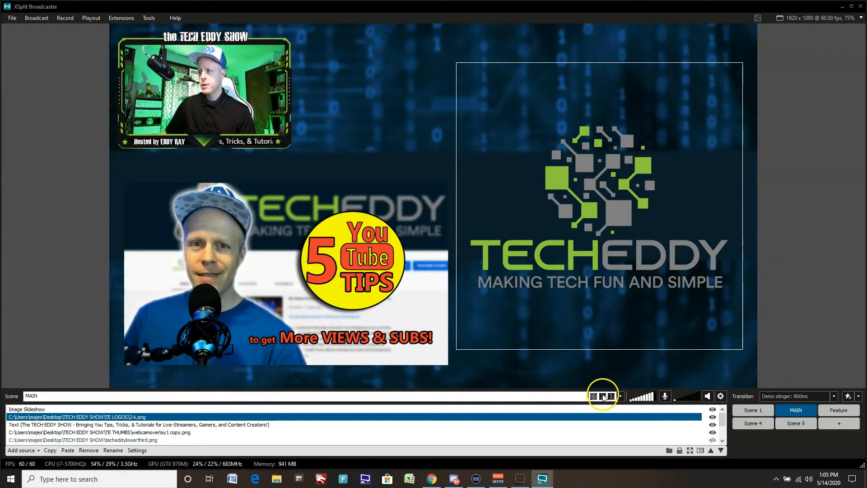
left_click(594, 396)
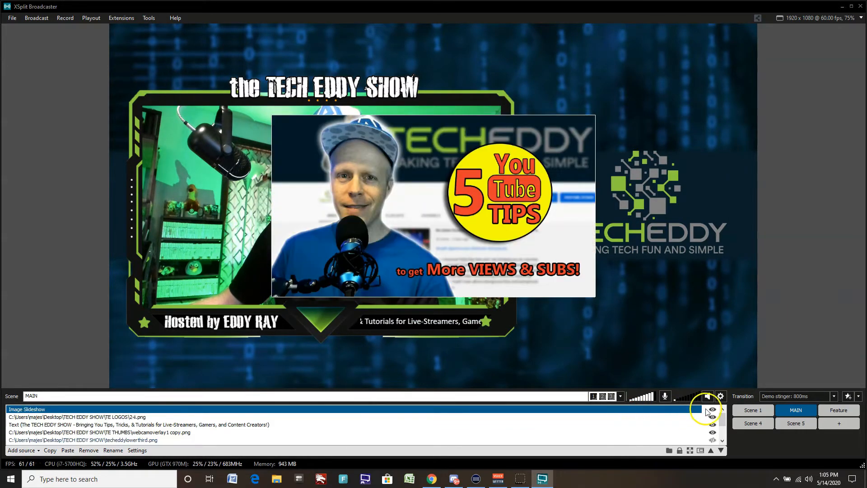
left_click(713, 410)
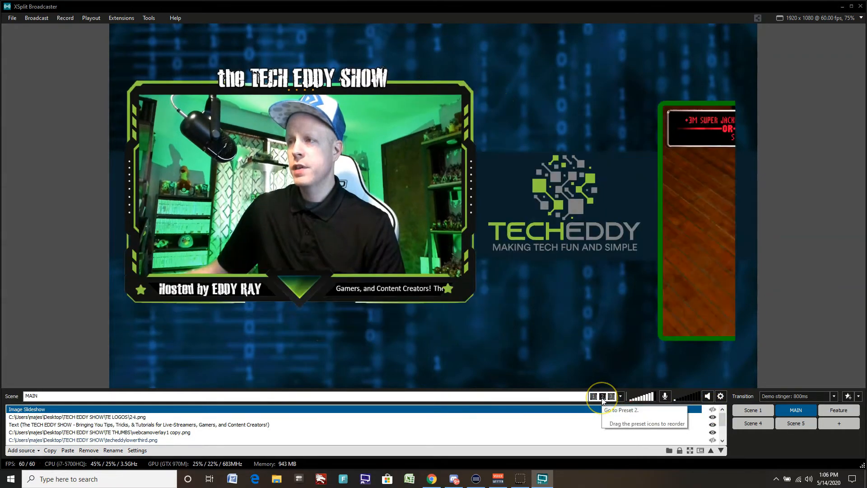
Cycle MAIN through presets 1, 2 and 3, including the slideshow layout, ending on preset 1.
left_click(601, 396)
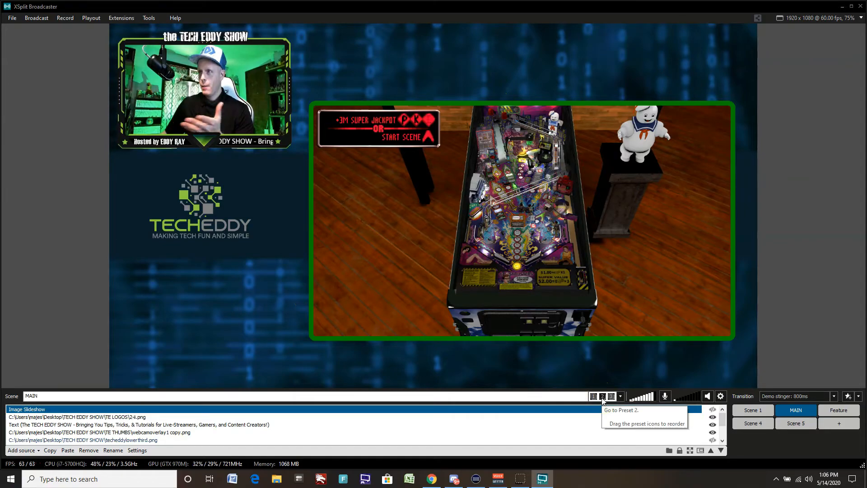
left_click(593, 396)
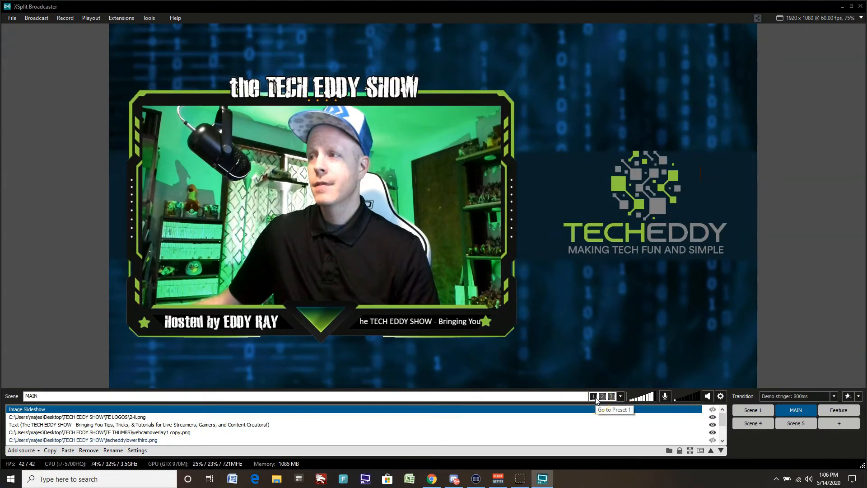
left_click(610, 396)
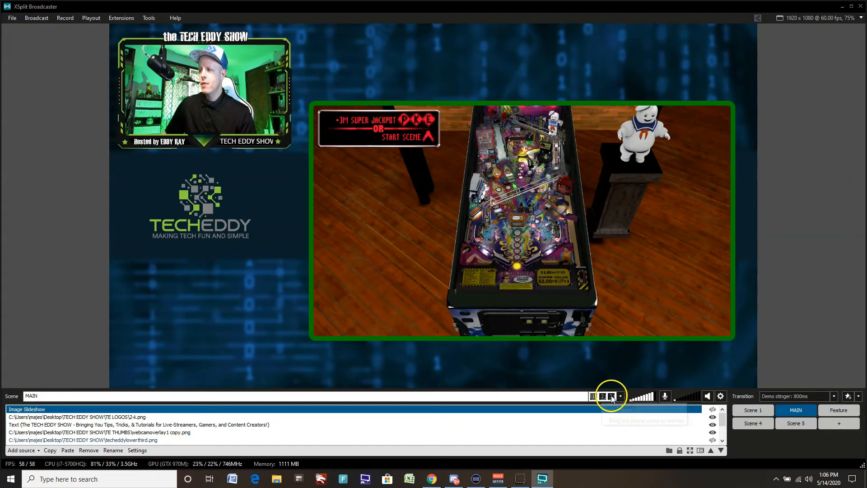
left_click(610, 396)
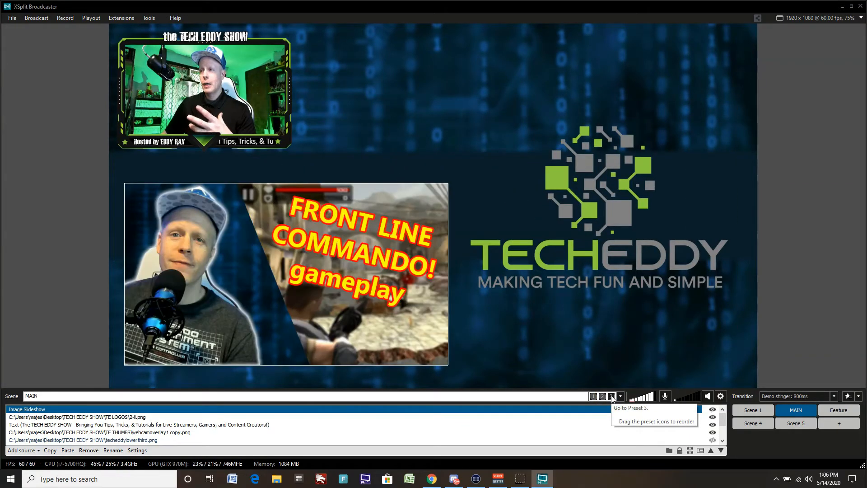
left_click(611, 395)
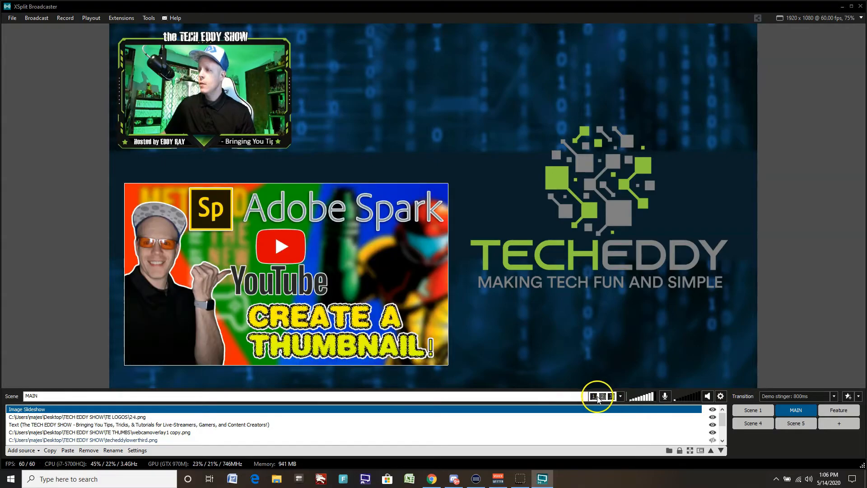
left_click(603, 396)
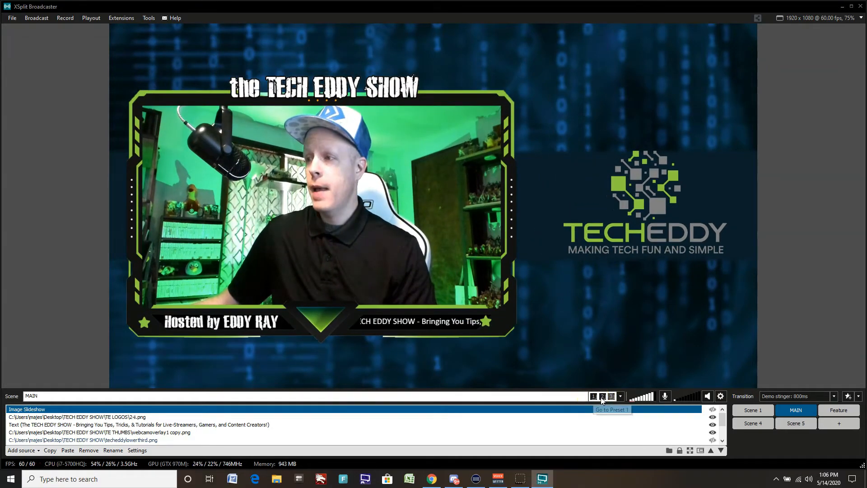
left_click(611, 396)
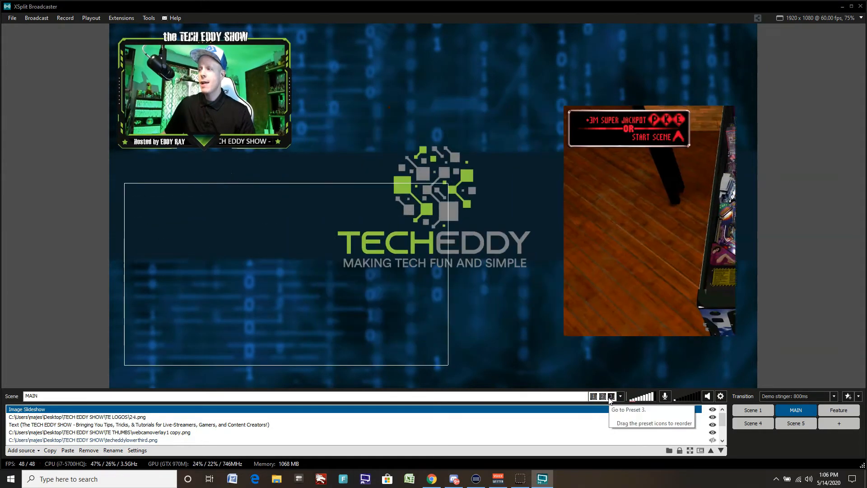
left_click(593, 396)
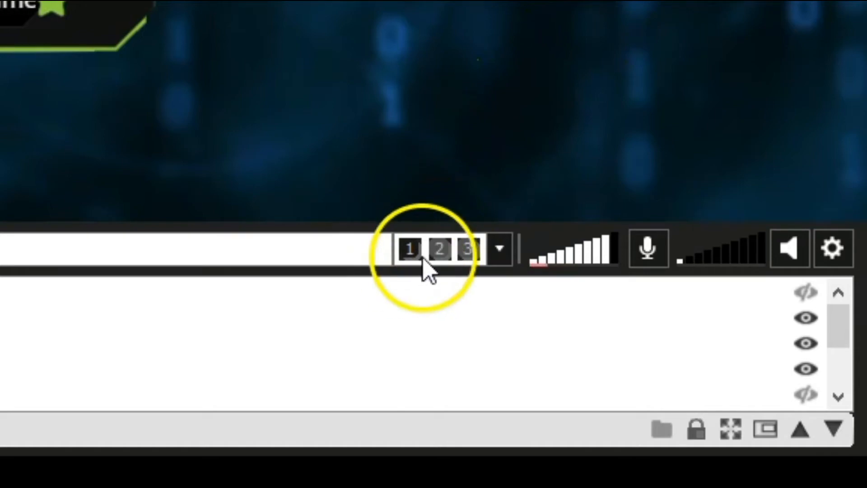
mouse_move(439, 248)
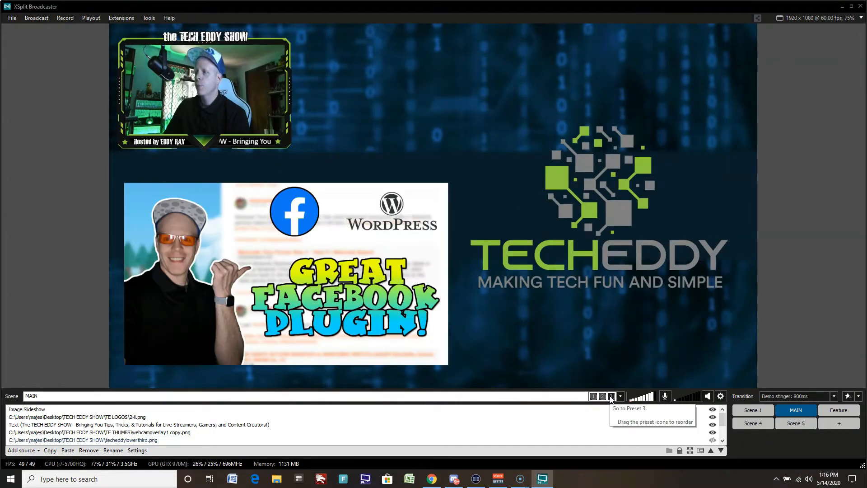
left_click(593, 396)
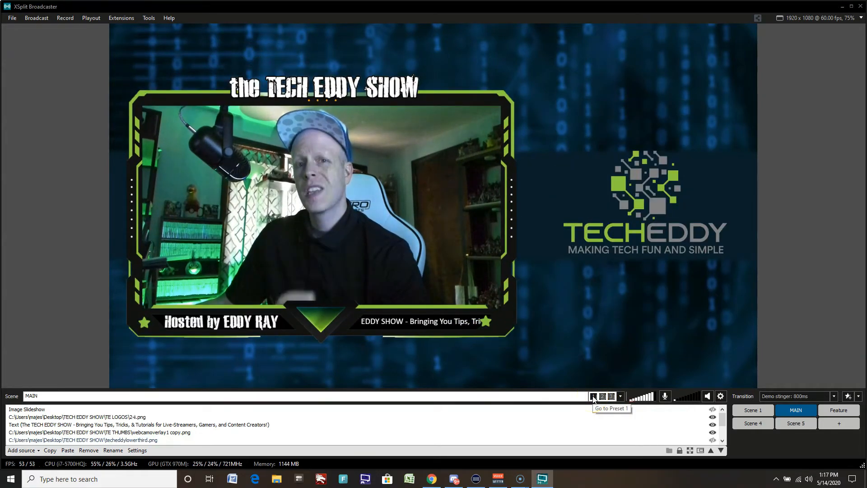
left_click(602, 396)
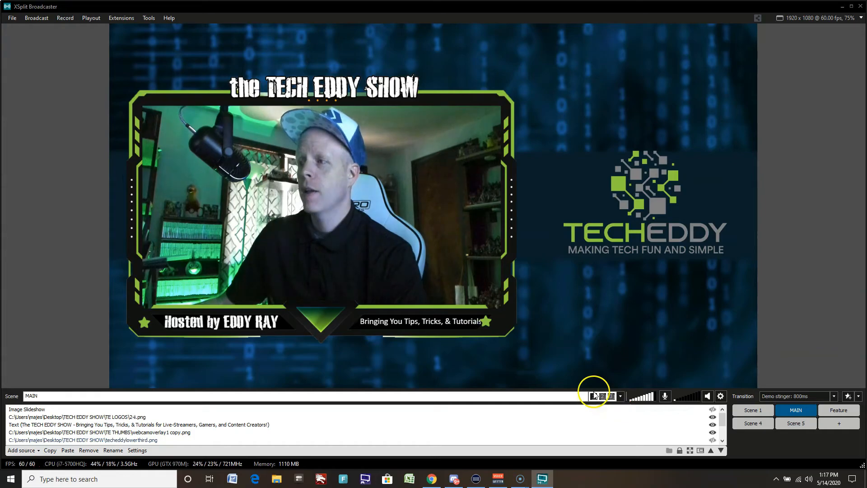
left_click(148, 18)
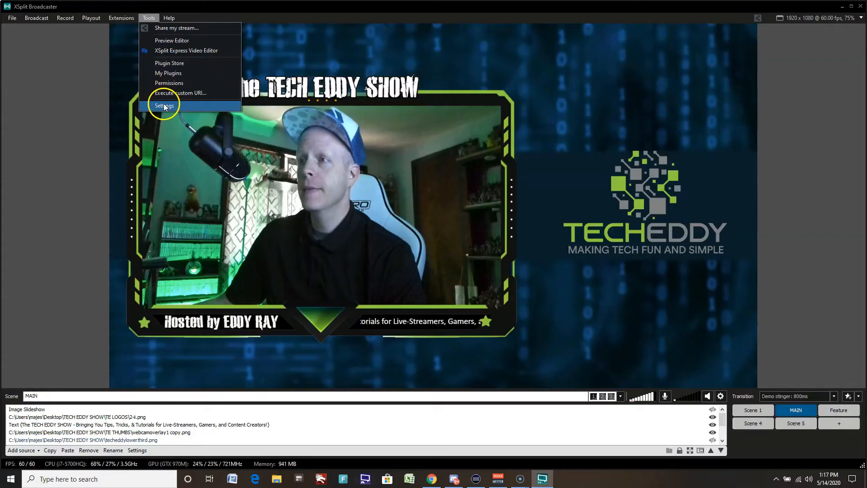
In the Hotkeys settings, check Preset 1's hotkey and assign NumPad3 to Switch to Preset 3.
left_click(164, 106)
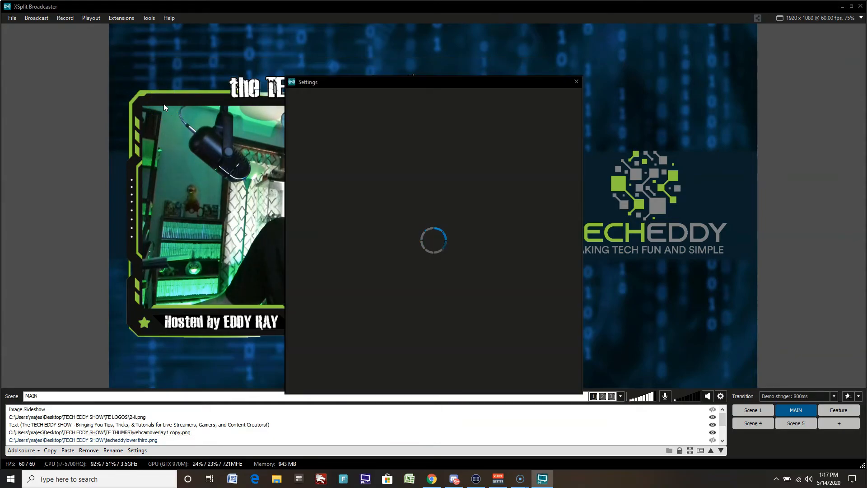
left_click(371, 99)
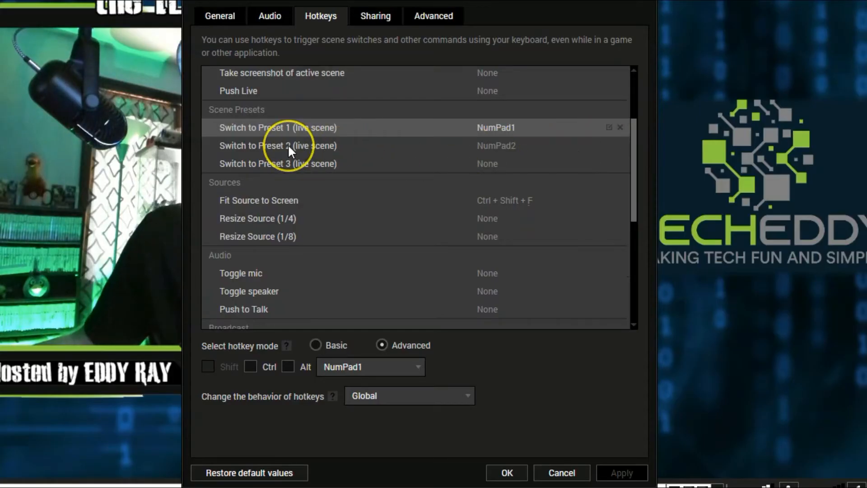
mouse_move(275, 168)
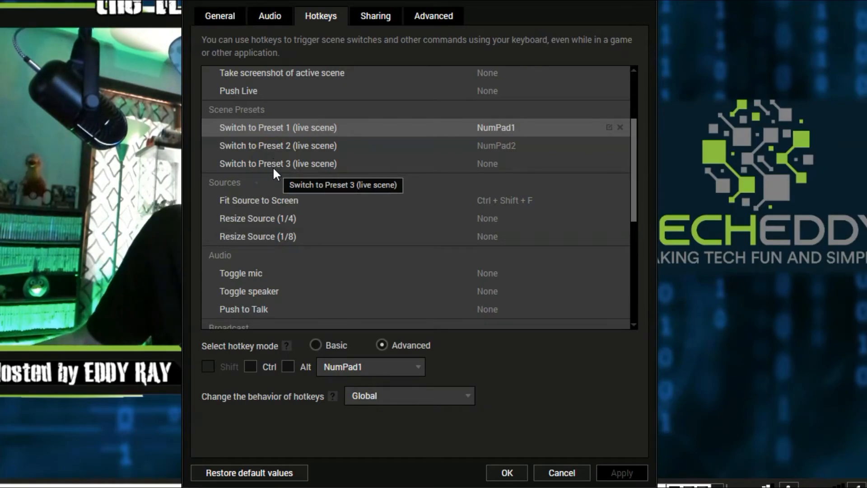
mouse_move(480, 136)
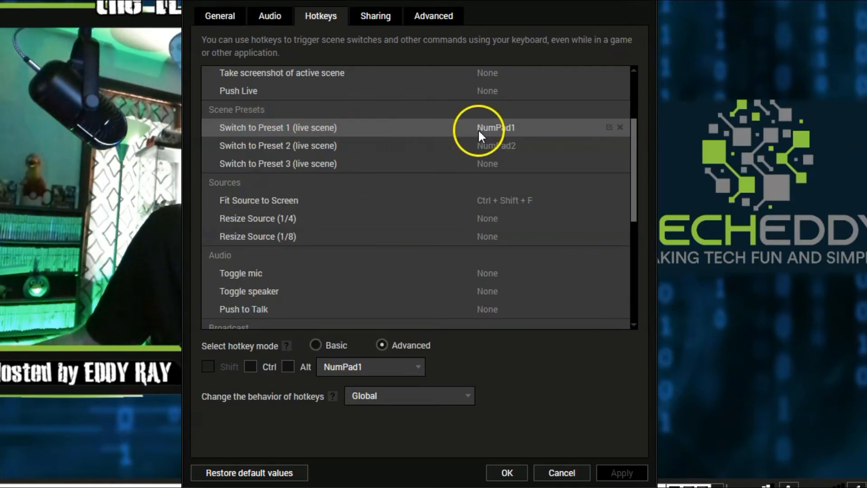
left_click(494, 128)
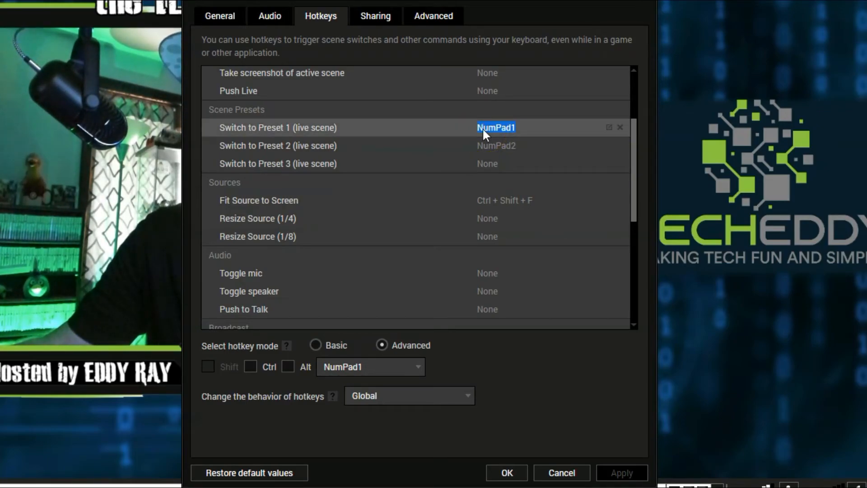
mouse_move(497, 156)
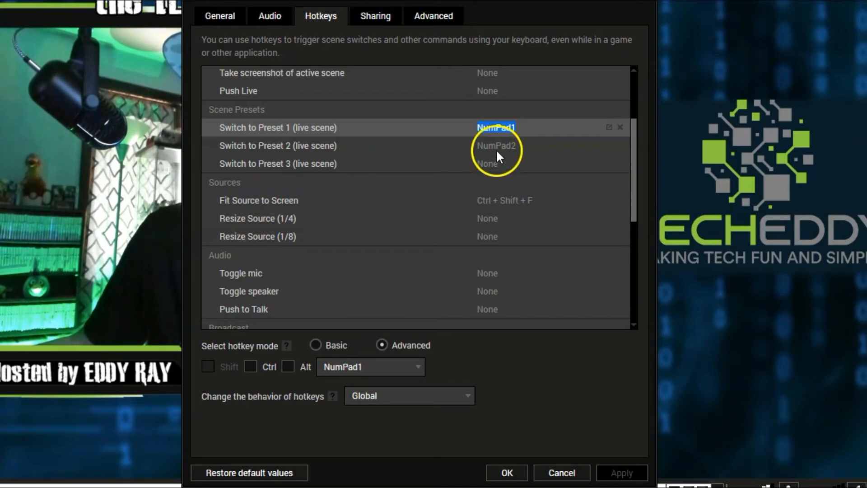
left_click(495, 146)
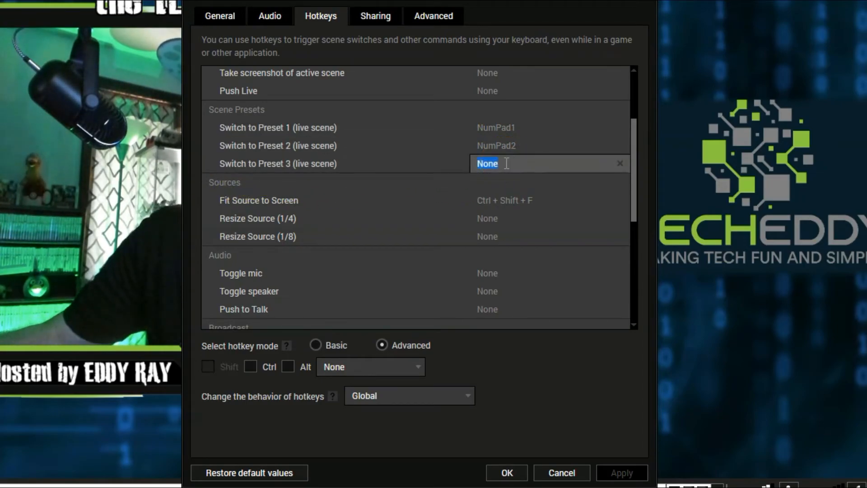
key("NumPad3")
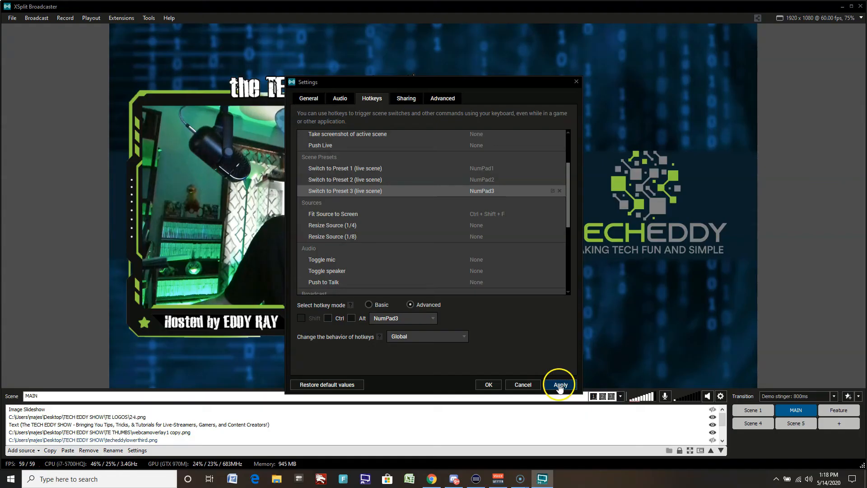
Apply the hotkey settings, then test preset 3 and return to preset 1.
left_click(560, 384)
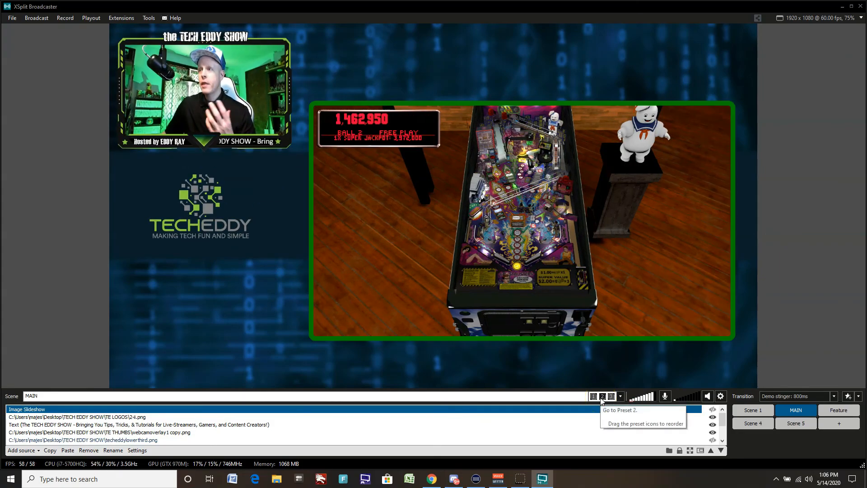
left_click(593, 396)
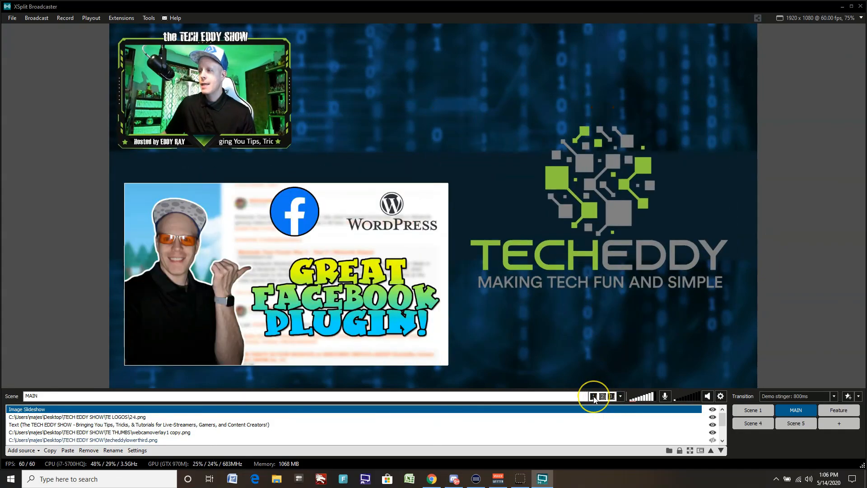
left_click(594, 396)
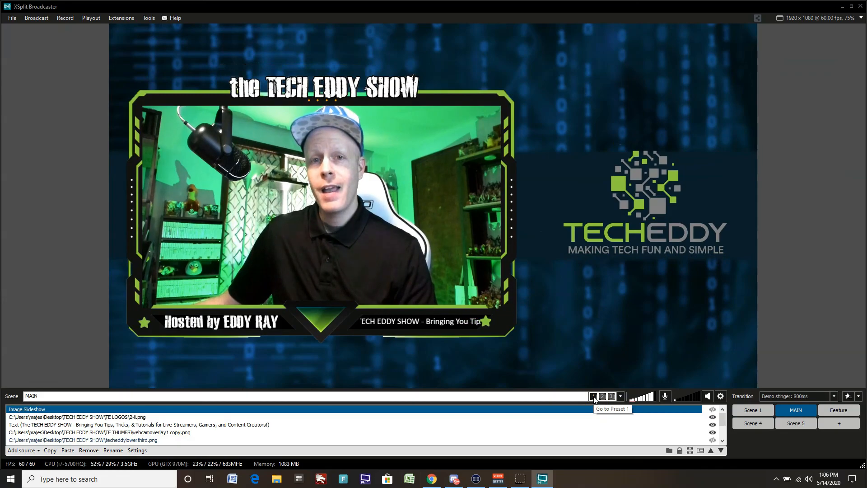